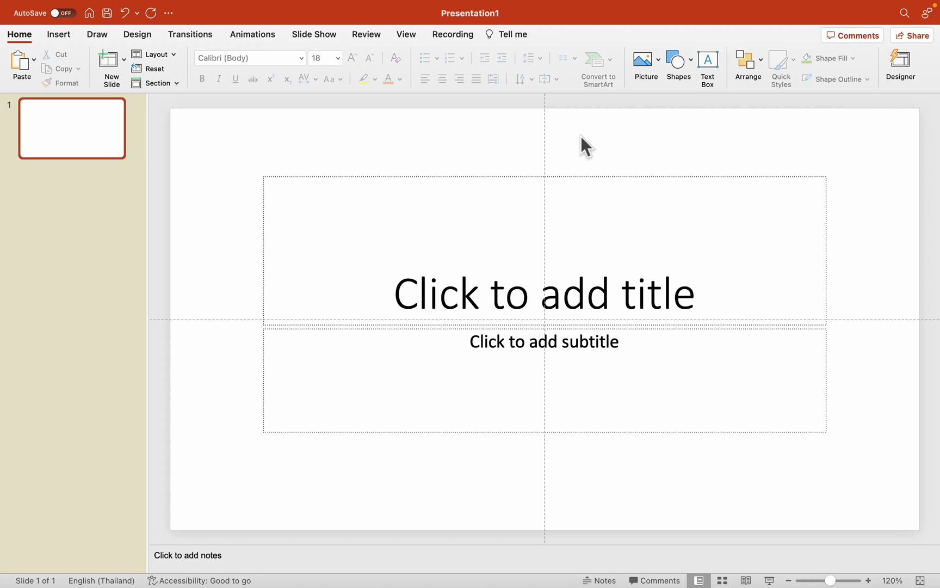
{"action": "mouse_move", "coordinate": [191, 78]}
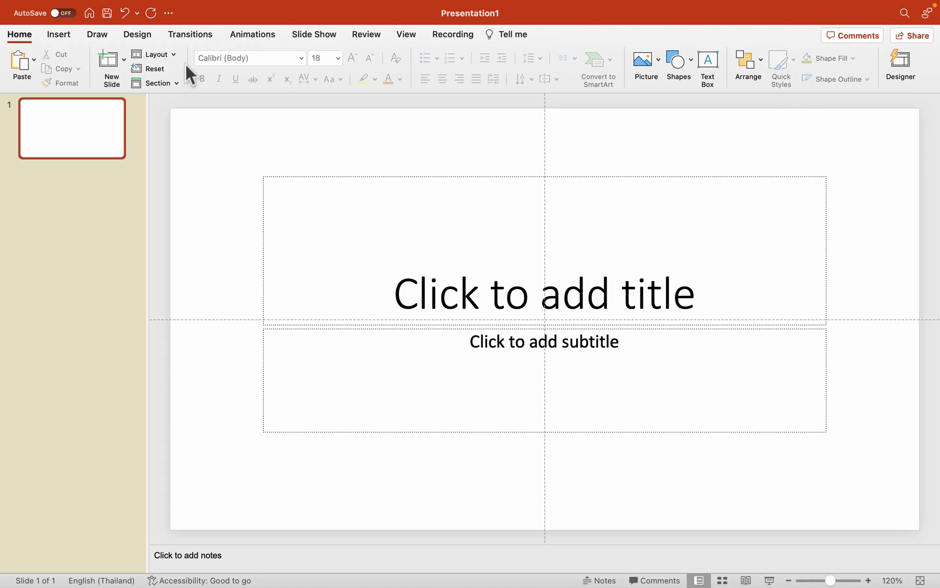
- Apply the Blank layout to the first slide, removing its title and subtitle placeholders
{"action": "left_click", "coordinate": [153, 54]}
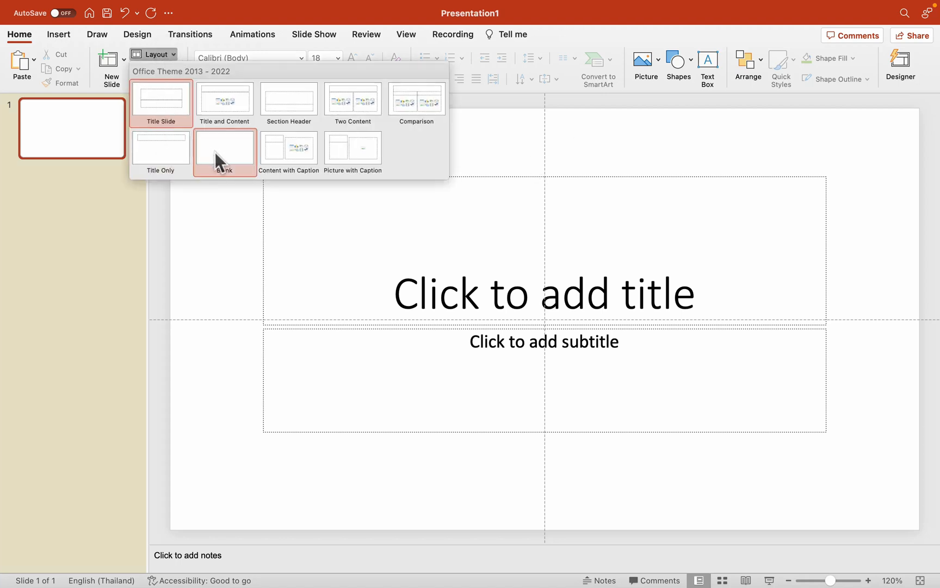
{"action": "left_click", "coordinate": [224, 149]}
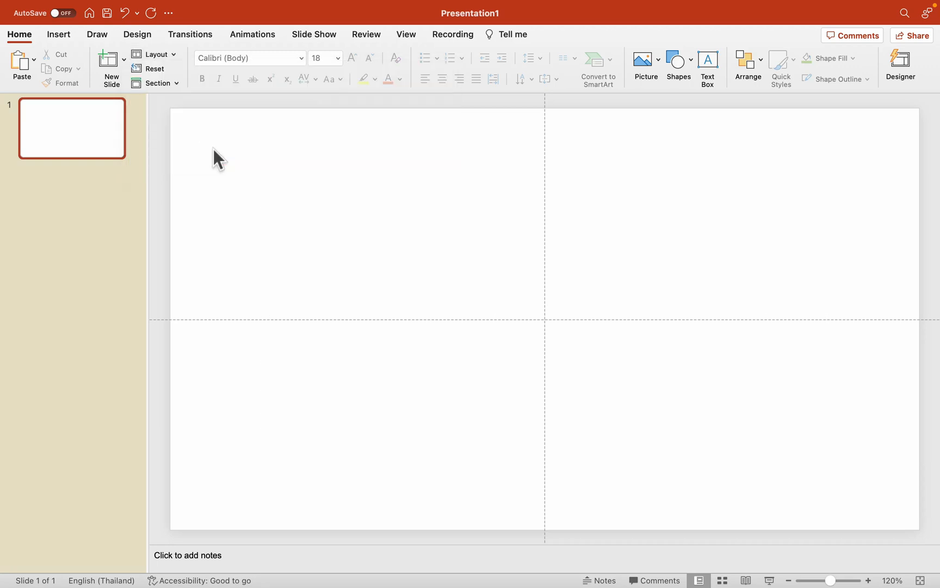
{"action": "mouse_move", "coordinate": [59, 34]}
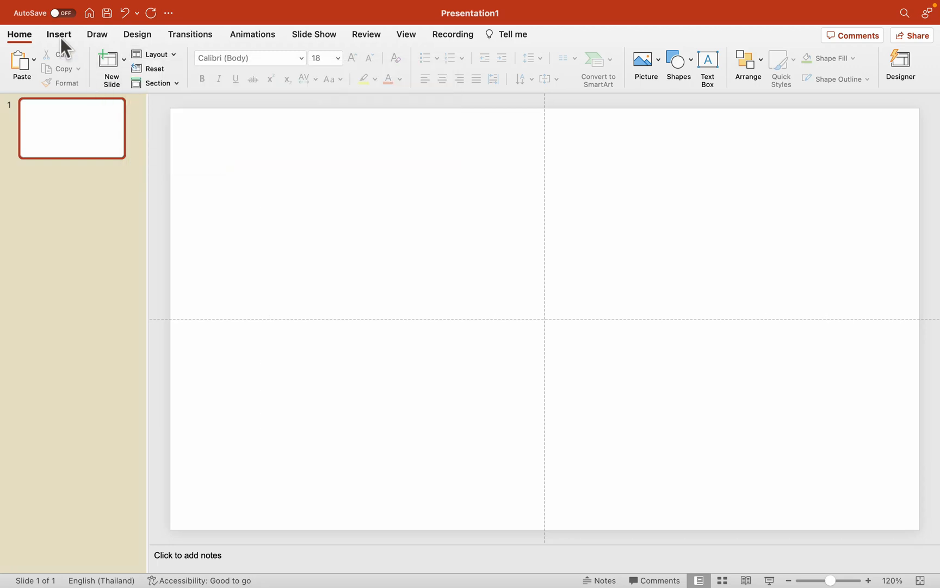
- Draw a blue rectangle near the slide's top-left and size it to a 4.8 cm square
{"action": "left_click", "coordinate": [59, 34]}
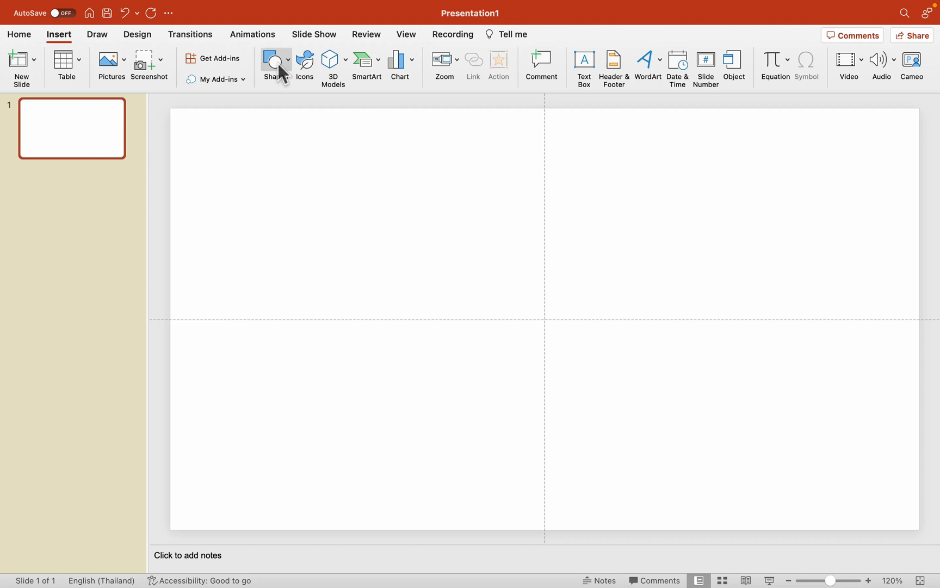
{"action": "left_click", "coordinate": [271, 67]}
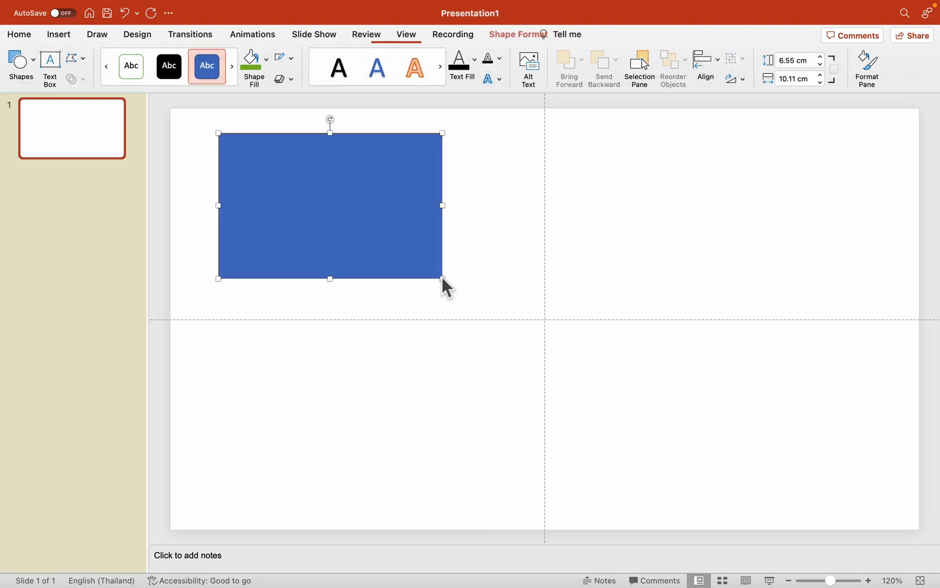
{"action": "mouse_move", "coordinate": [512, 201]}
{"action": "type", "text": "6.5"}
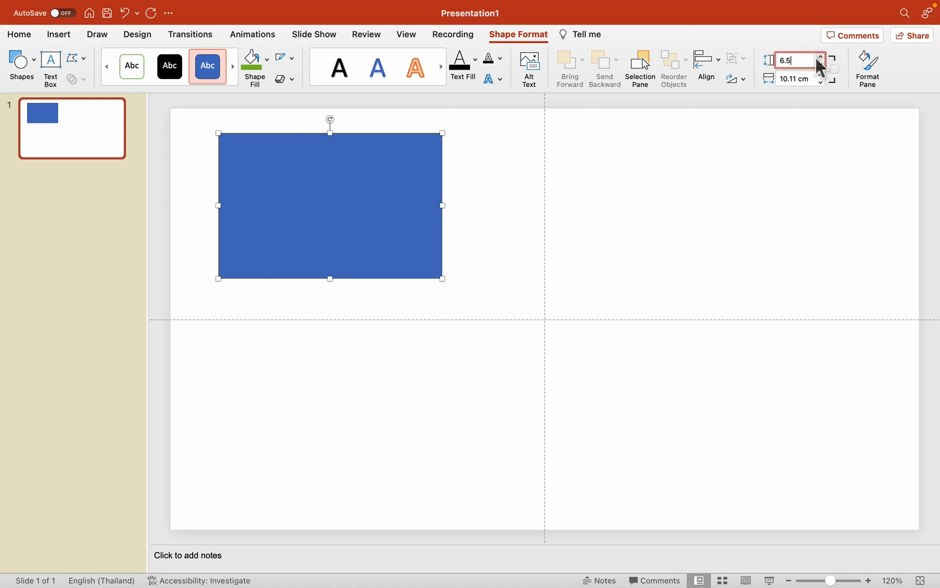
{"action": "type", "text": "4"}
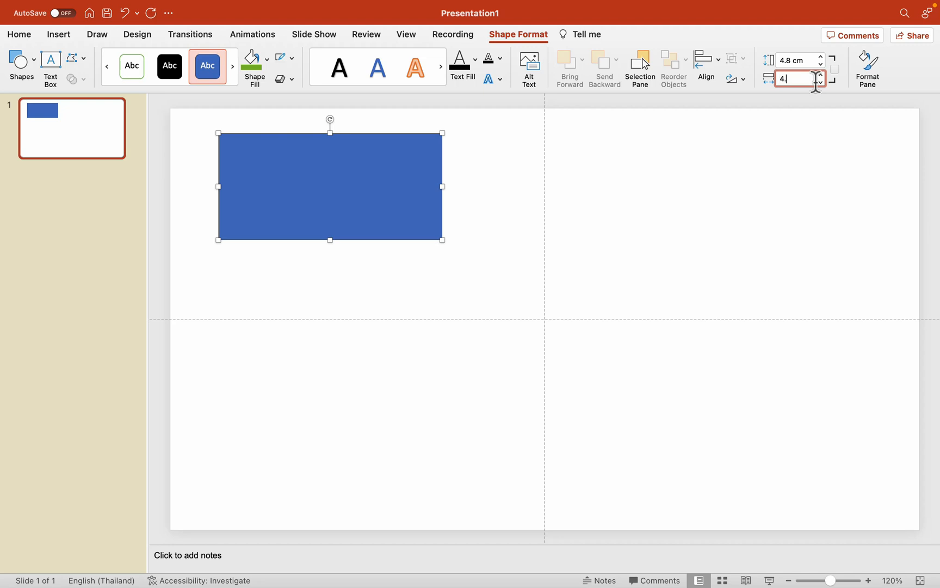
{"action": "key", "text": "Return"}
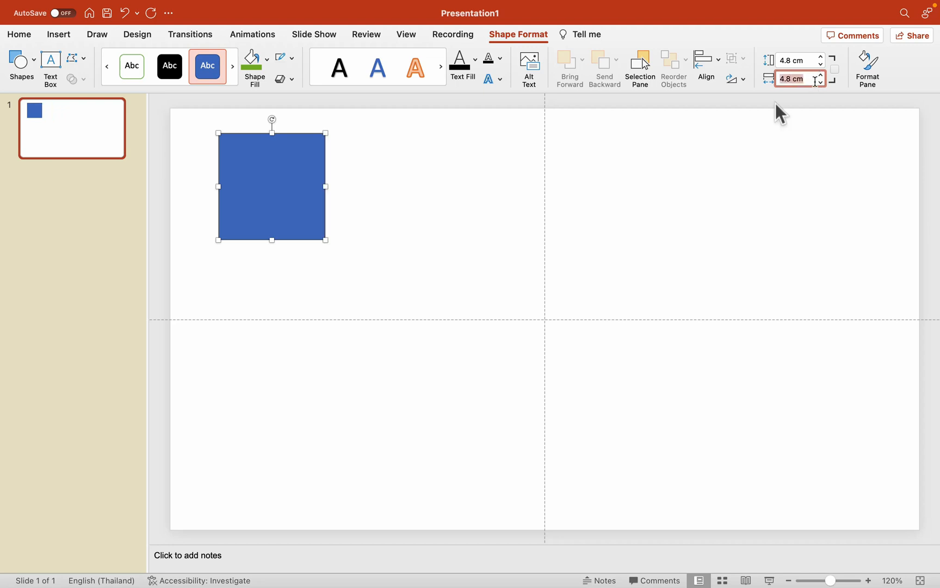
{"action": "mouse_move", "coordinate": [290, 207]}
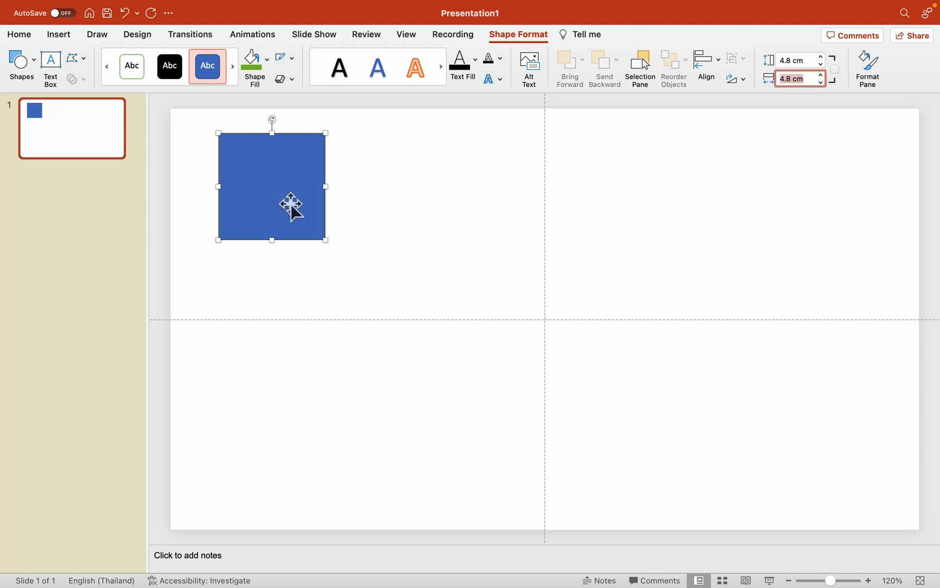
- Fill the 4.8 cm square with bright lime green via More Fill Colors
{"action": "left_click", "coordinate": [293, 59]}
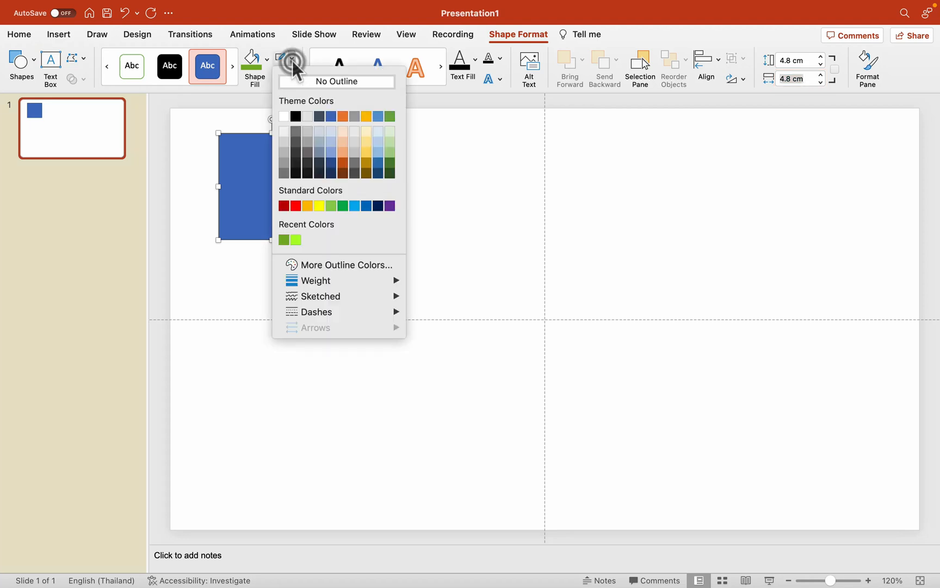
{"action": "left_click", "coordinate": [335, 81]}
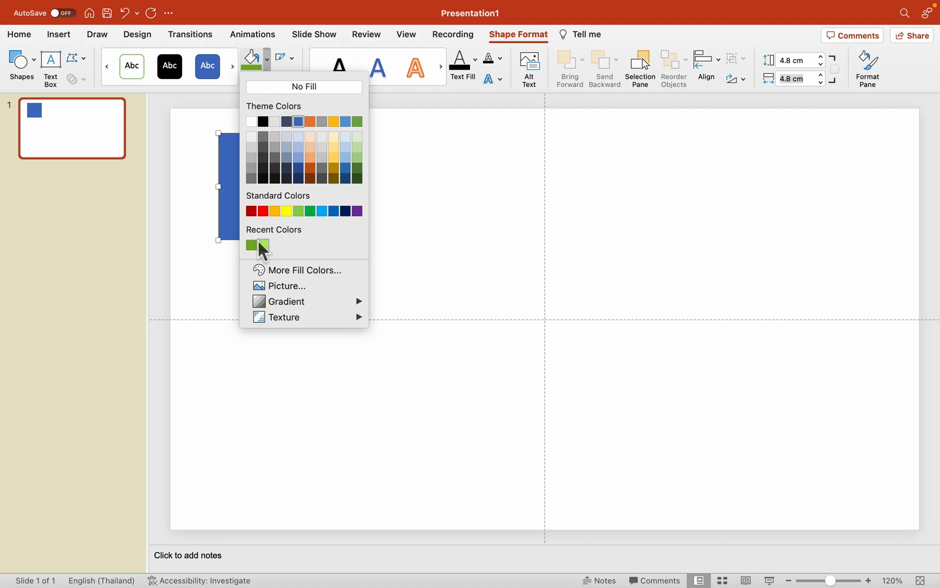
{"action": "mouse_move", "coordinate": [293, 275]}
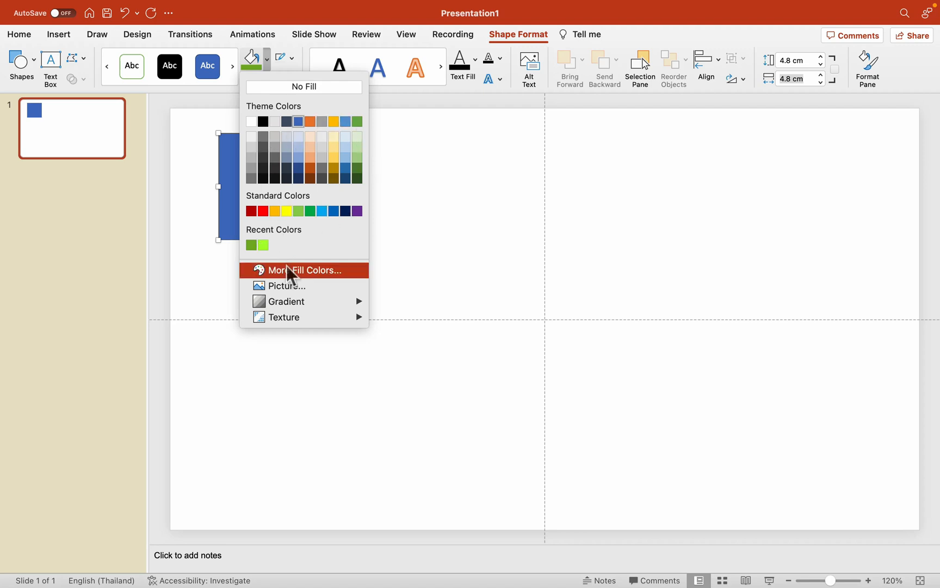
{"action": "left_click", "coordinate": [305, 270]}
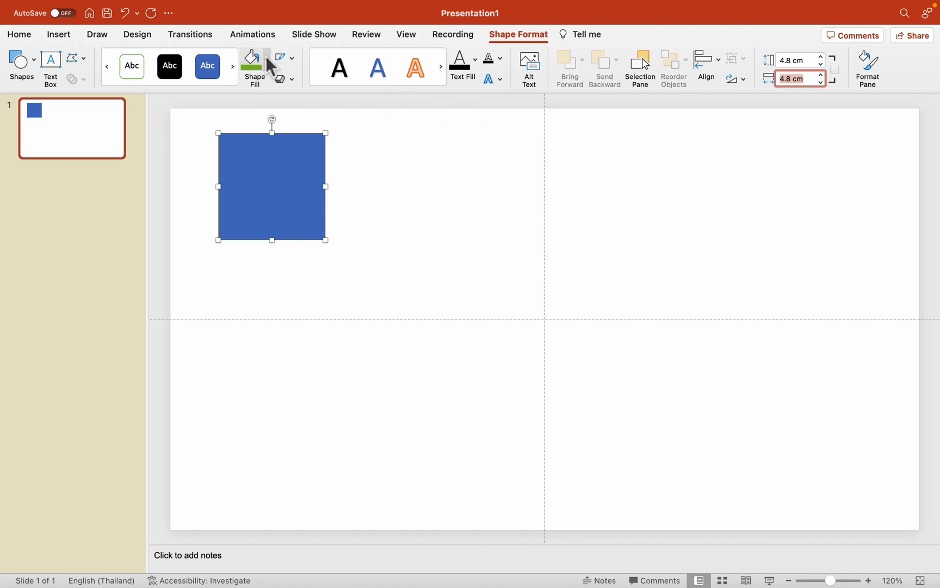
{"action": "left_click", "coordinate": [251, 59]}
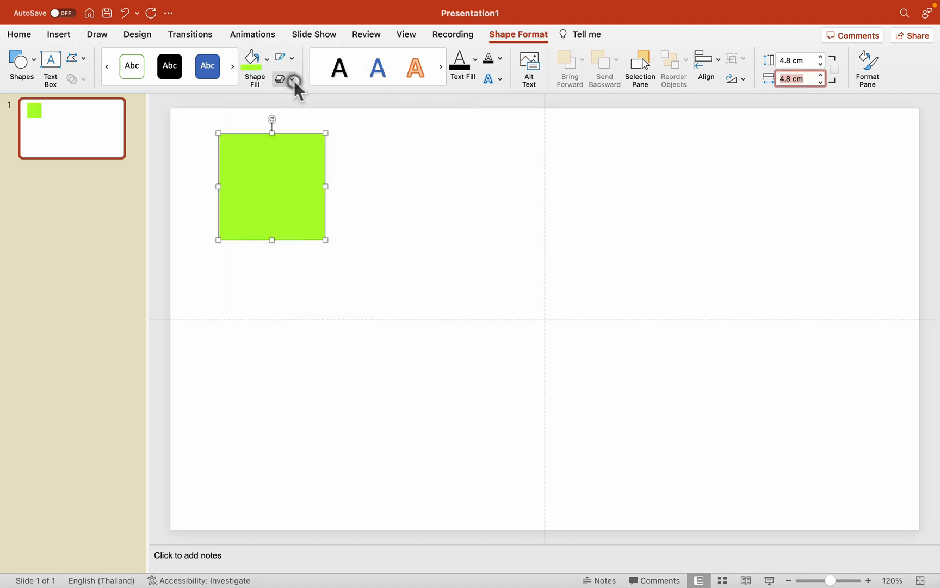
- Give the lime green square the centred Inner shadow effect
{"action": "left_click", "coordinate": [294, 78]}
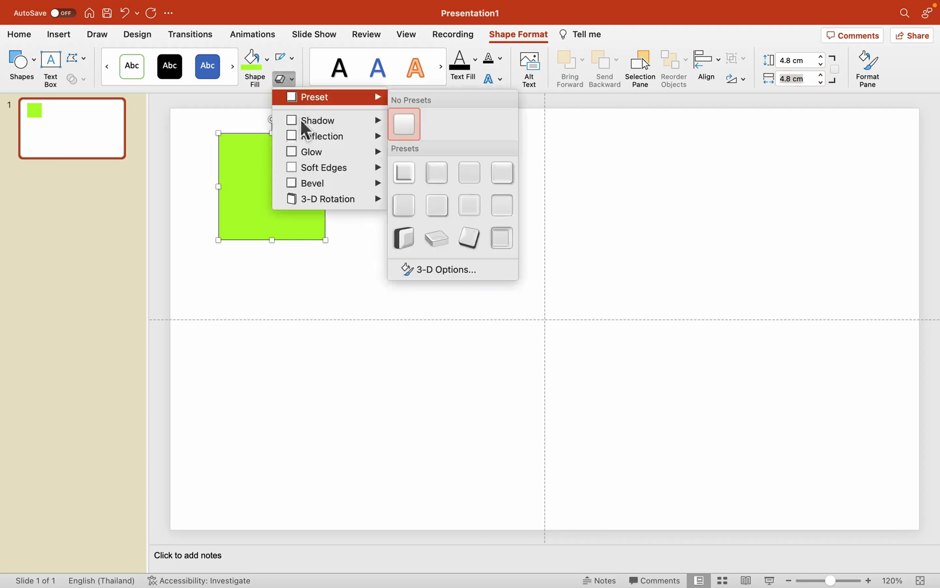
{"action": "mouse_move", "coordinate": [313, 183]}
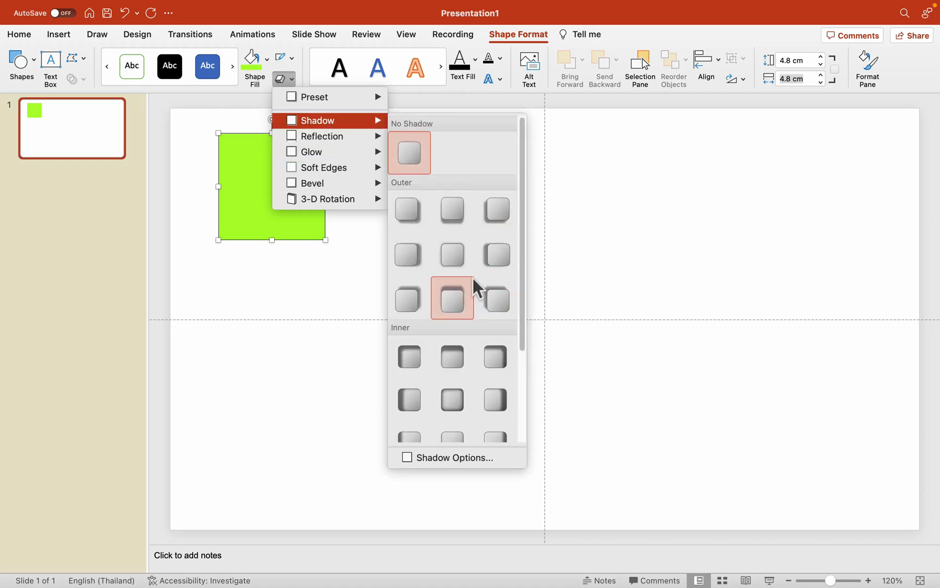
{"action": "scroll", "scroll_direction": "down", "scroll_amount": 3}
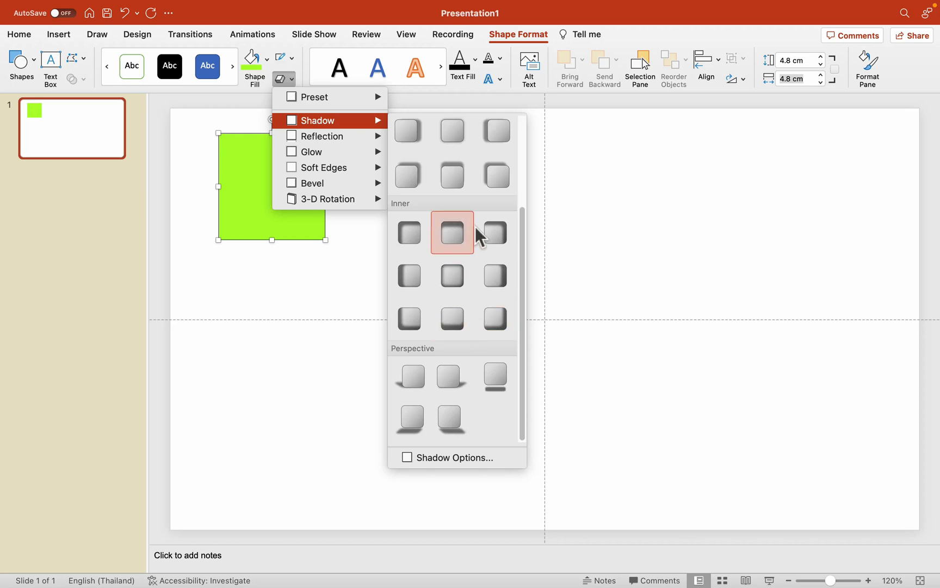
{"action": "mouse_move", "coordinate": [451, 277]}
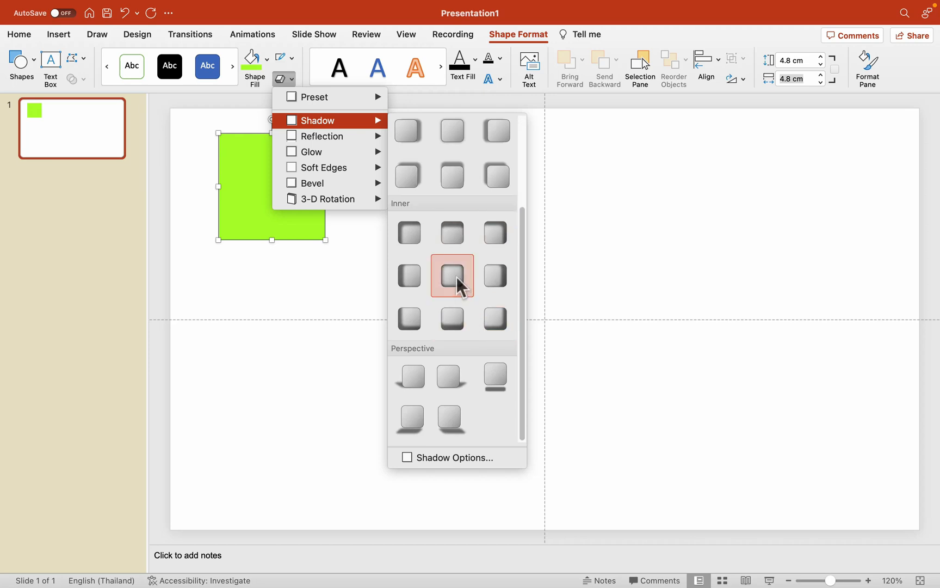
{"action": "left_click", "coordinate": [451, 275]}
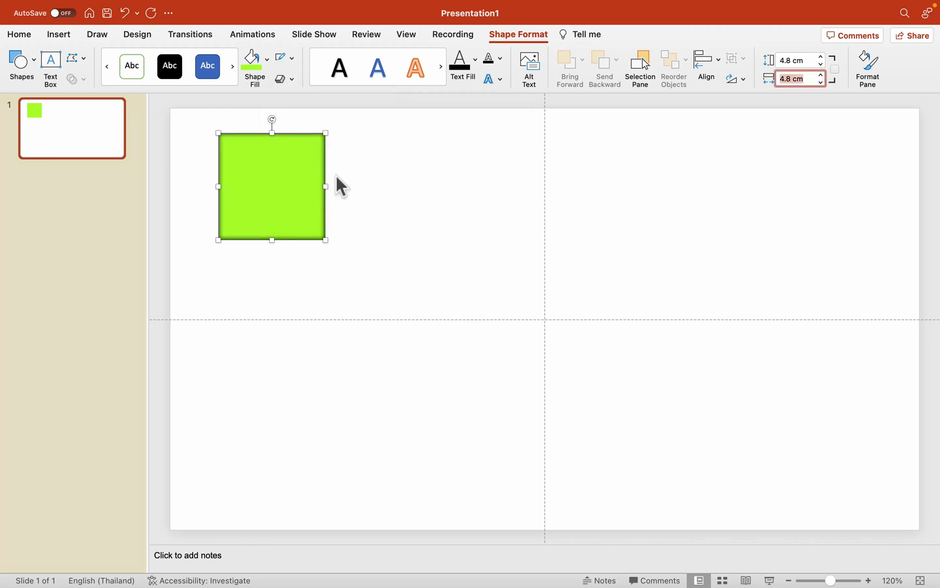
{"action": "left_click", "coordinate": [281, 78]}
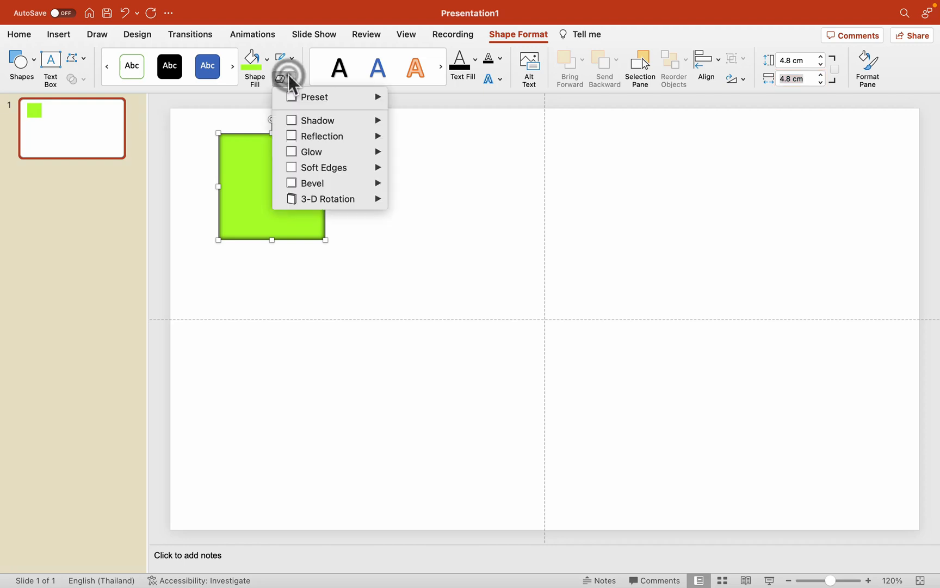
{"action": "mouse_move", "coordinate": [507, 131]}
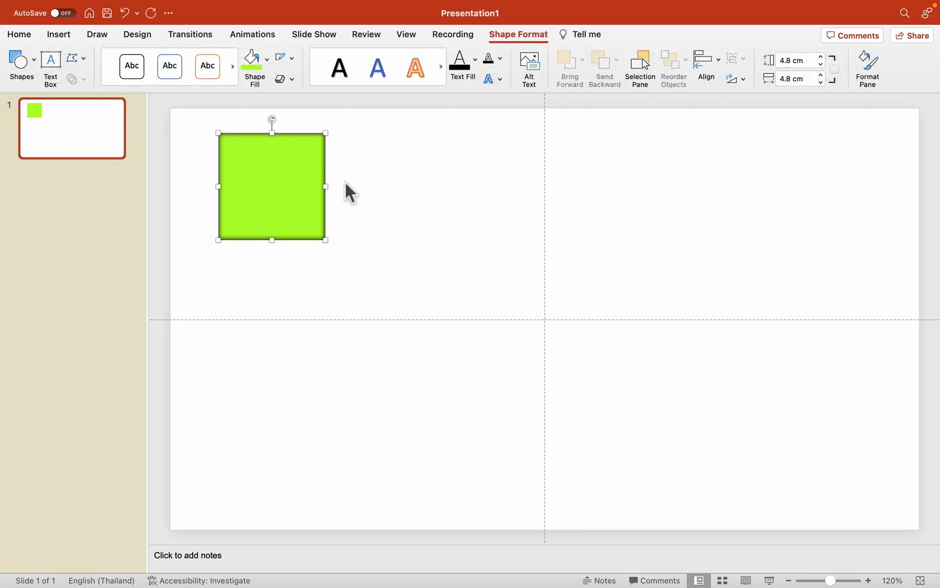
{"action": "mouse_move", "coordinate": [251, 33]}
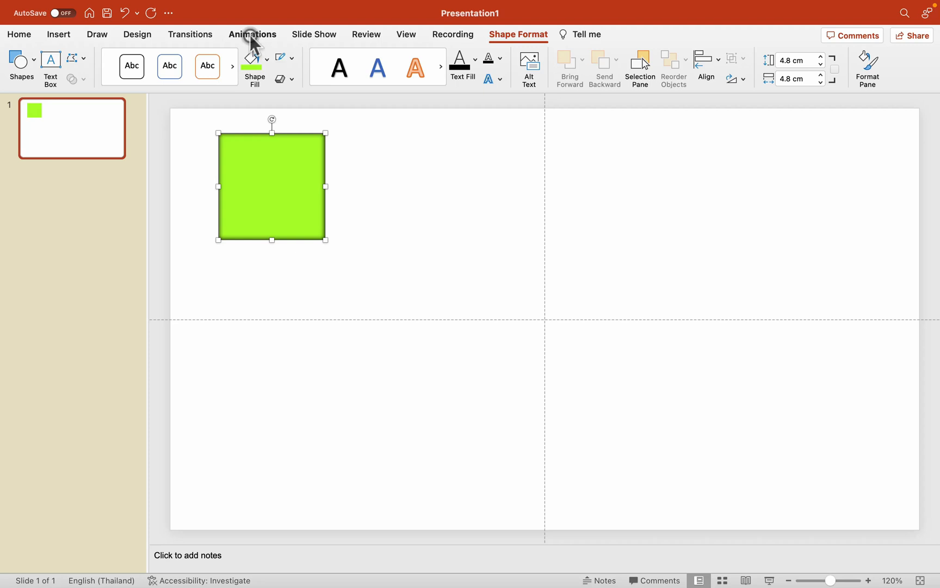
- Add the Shape exit animation to the green square
{"action": "left_click", "coordinate": [251, 34]}
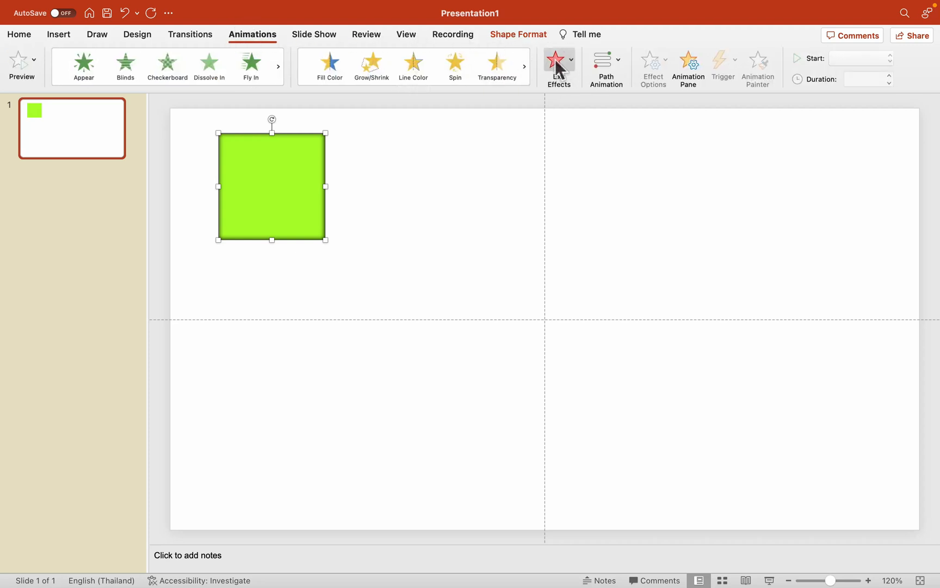
{"action": "left_click", "coordinate": [559, 67]}
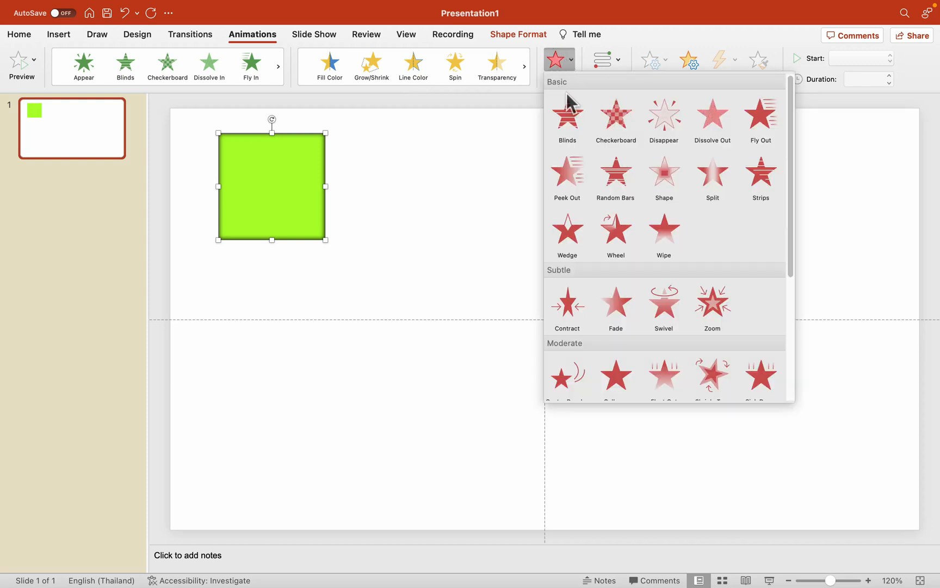
{"action": "mouse_move", "coordinate": [663, 232]}
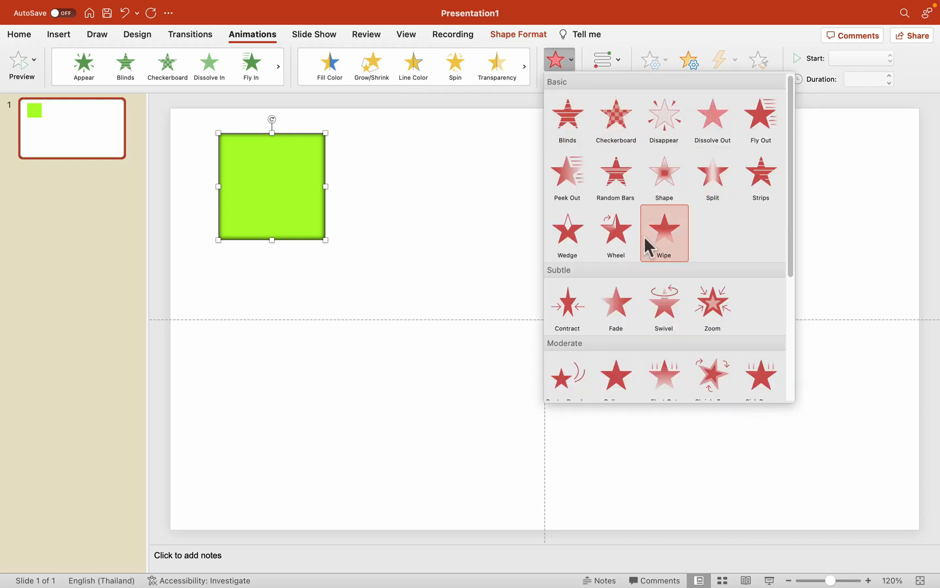
{"action": "scroll", "scroll_direction": "down", "scroll_amount": 3}
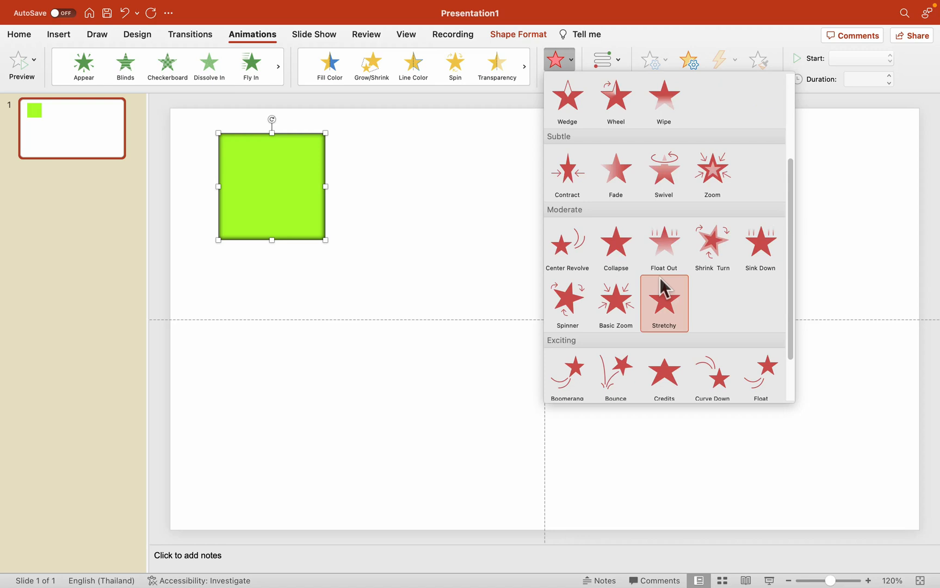
{"action": "scroll", "scroll_direction": "down", "scroll_amount": 3}
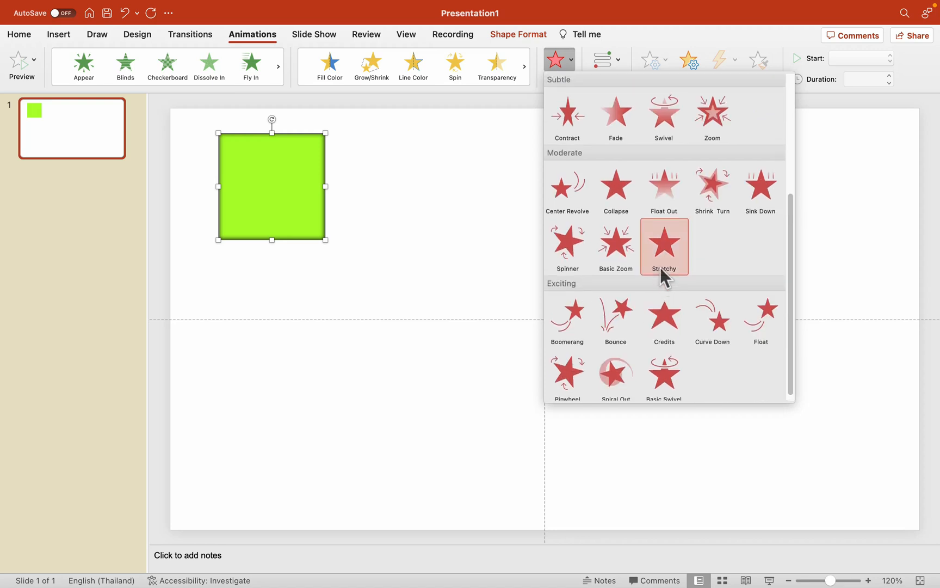
{"action": "scroll", "scroll_direction": "up", "scroll_amount": 3}
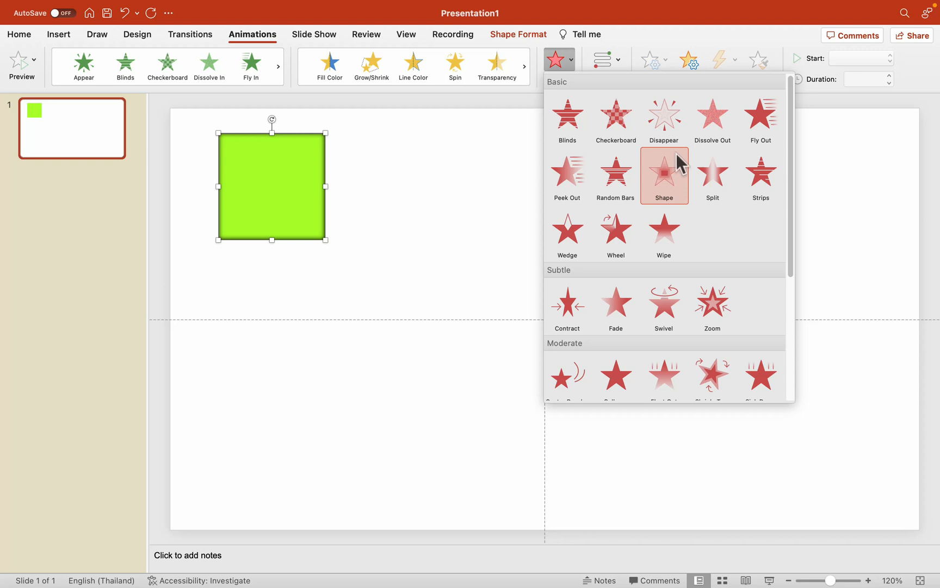
{"action": "left_click", "coordinate": [664, 174]}
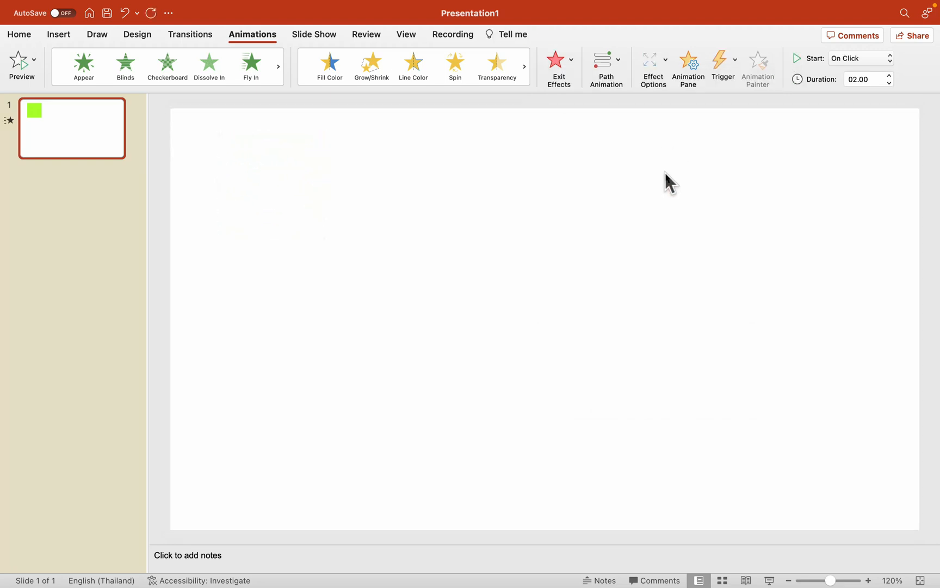
- Make the exit animation box-shaped with a 01.50 duration and begin setting its click trigger
{"action": "left_click", "coordinate": [653, 62]}
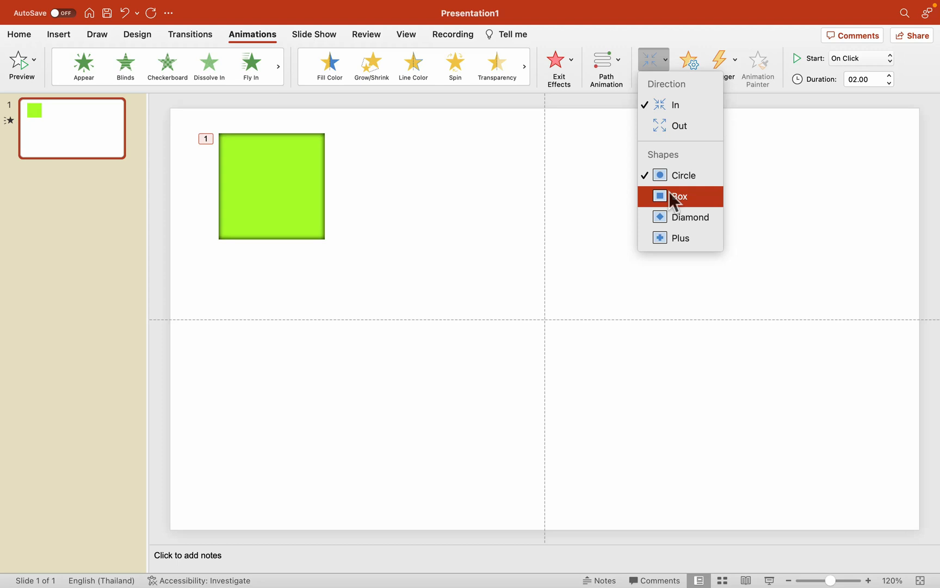
{"action": "left_click", "coordinate": [679, 197]}
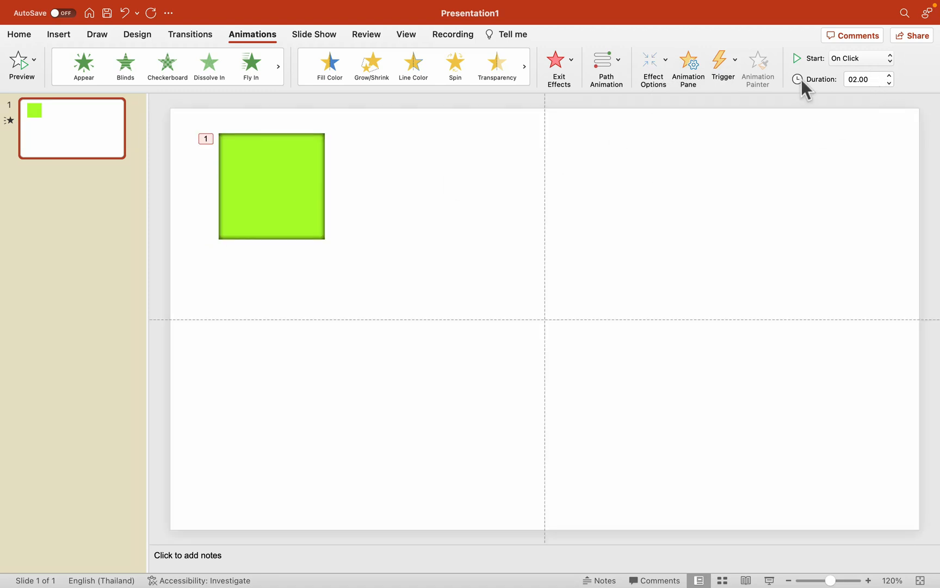
{"action": "left_click", "coordinate": [890, 83]}
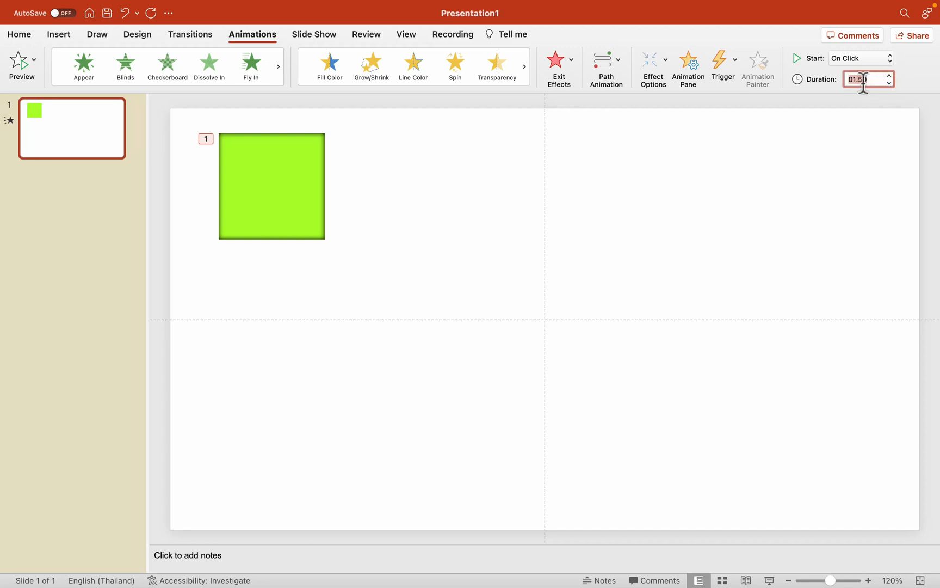
{"action": "left_click", "coordinate": [722, 67]}
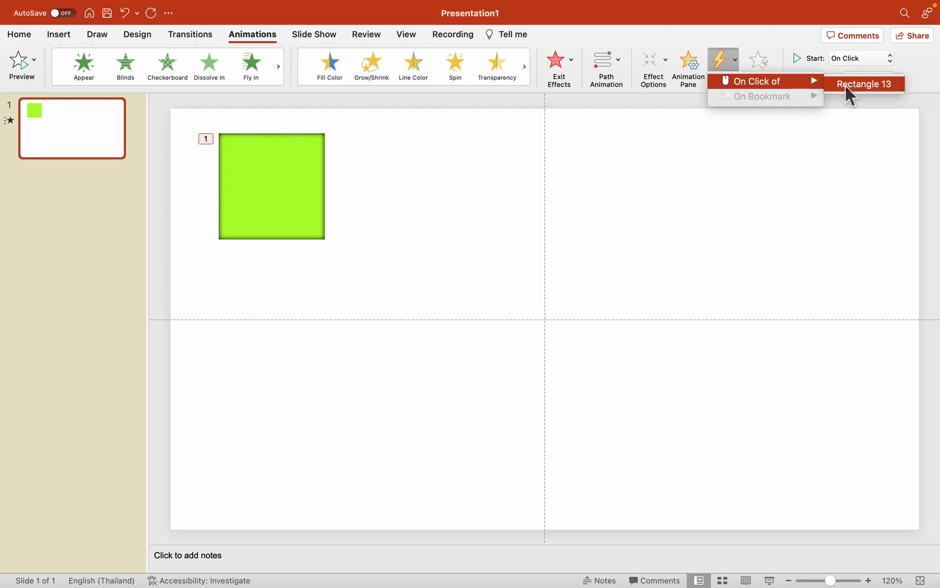
- Trigger the square's exit animation on click of Rectangle 13
{"action": "left_click", "coordinate": [865, 84]}
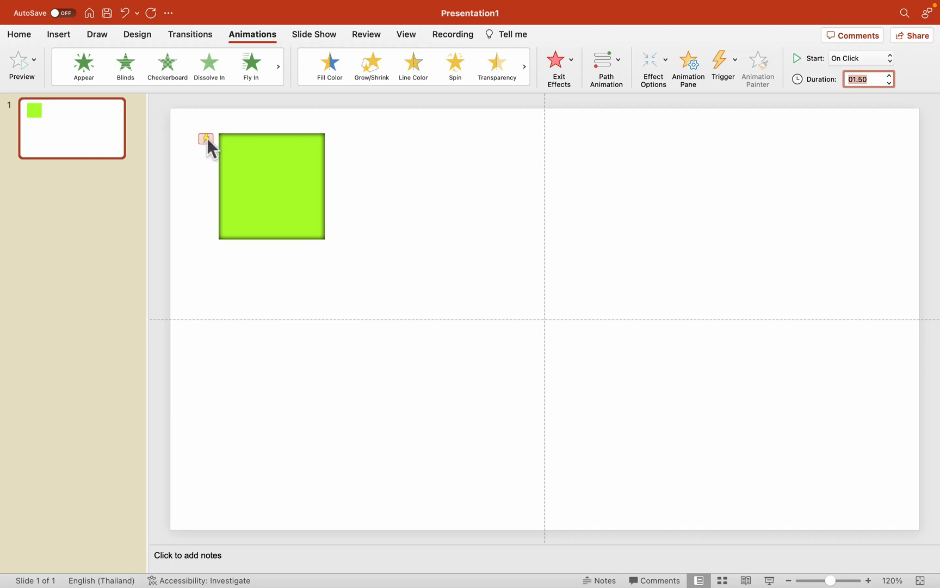
{"action": "mouse_move", "coordinate": [208, 144]}
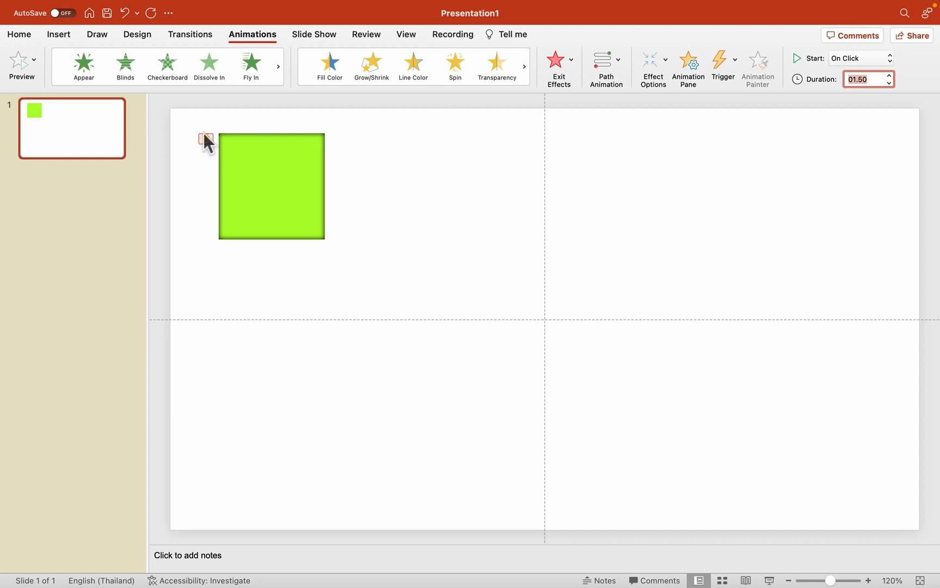
{"action": "mouse_move", "coordinate": [217, 139]}
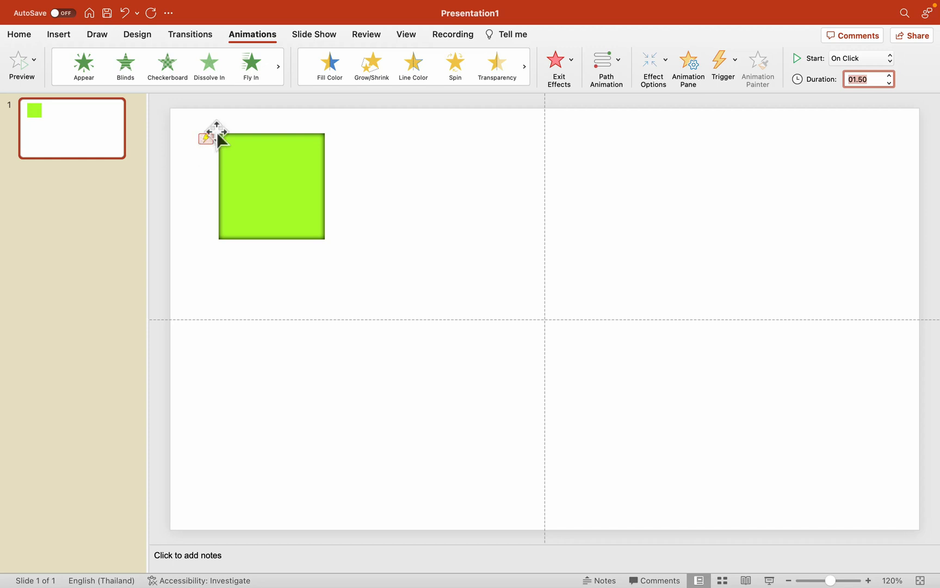
{"action": "mouse_move", "coordinate": [607, 128]}
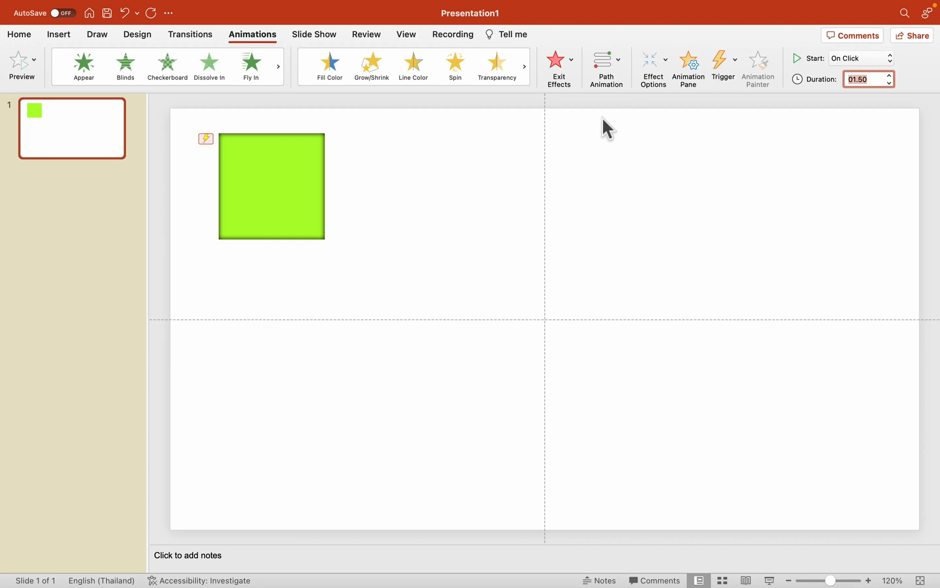
- Paste a copy of the animated green square beside the original
{"action": "left_click", "coordinate": [484, 244]}
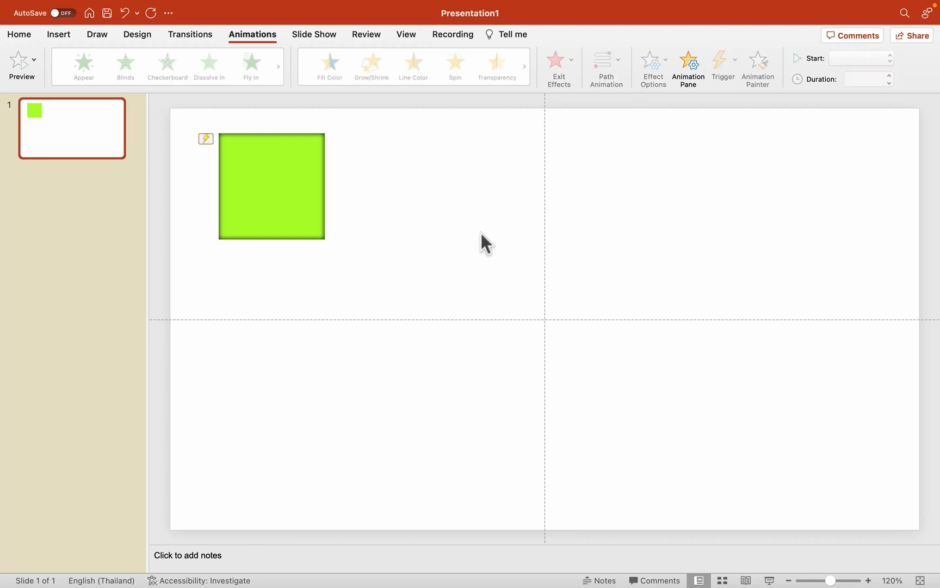
{"action": "mouse_move", "coordinate": [310, 201]}
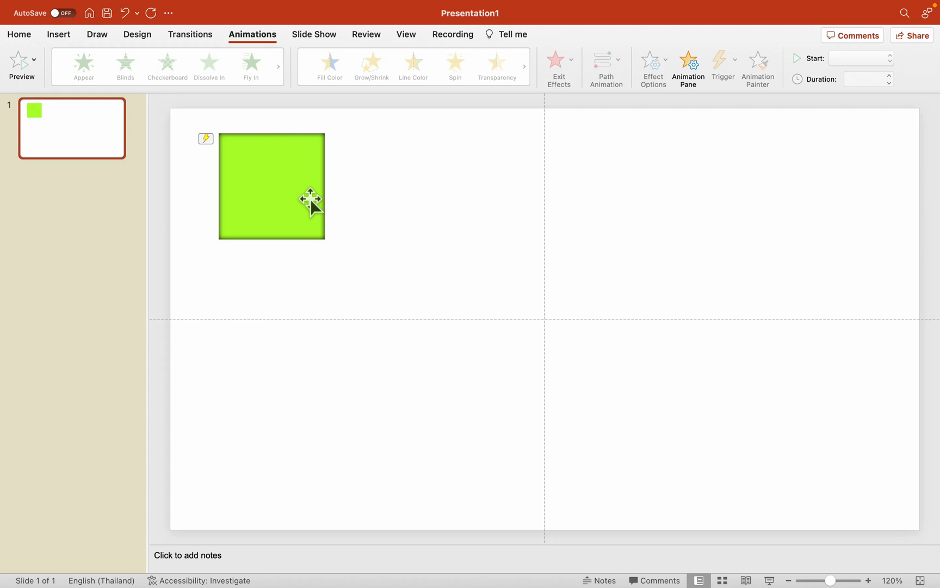
{"action": "left_click", "coordinate": [270, 186]}
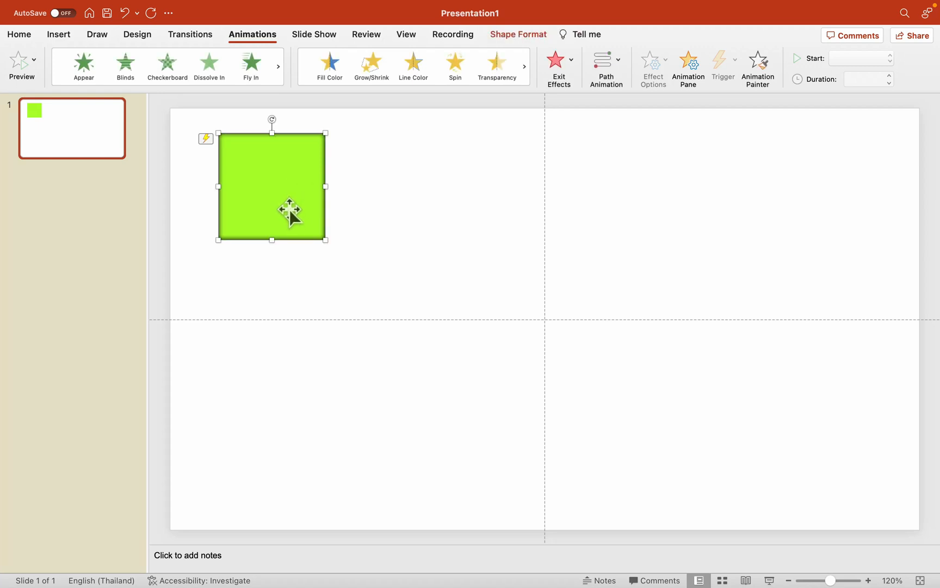
{"action": "right_click", "coordinate": [290, 209]}
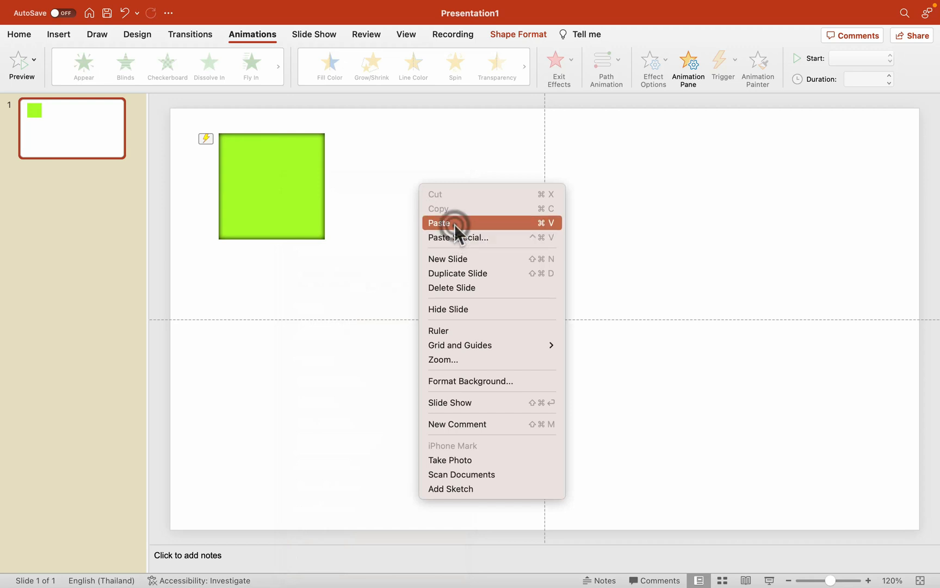
{"action": "left_click", "coordinate": [439, 222]}
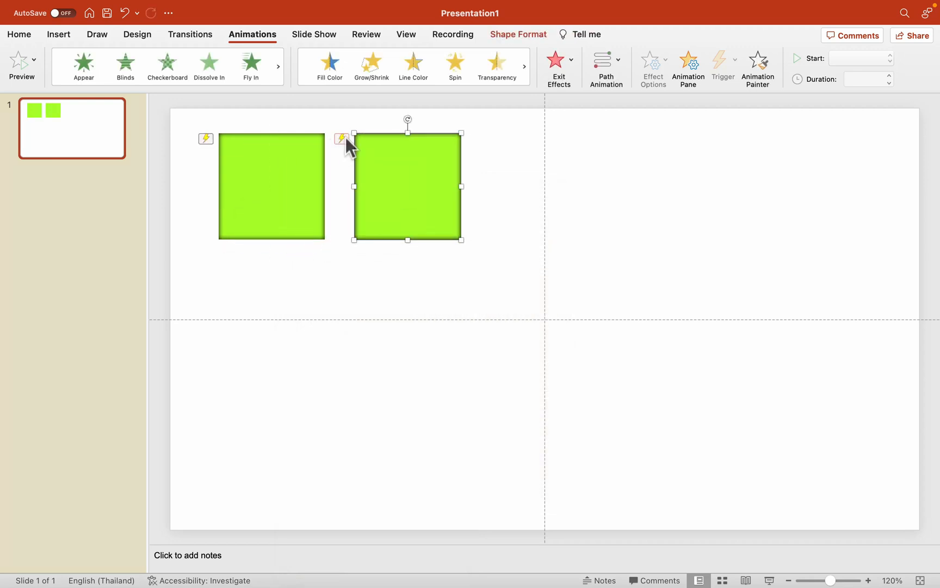
{"action": "mouse_move", "coordinate": [32, 39]}
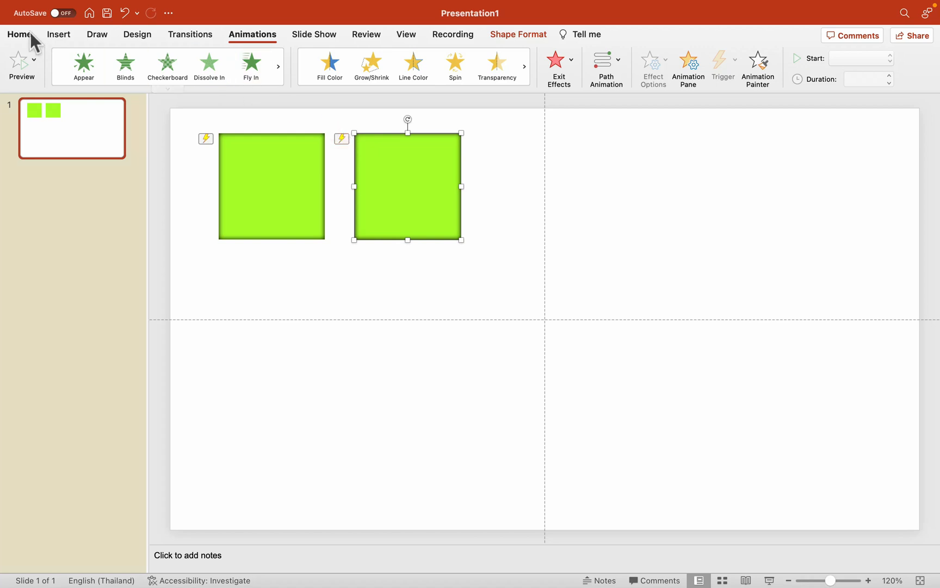
{"action": "left_click", "coordinate": [18, 34]}
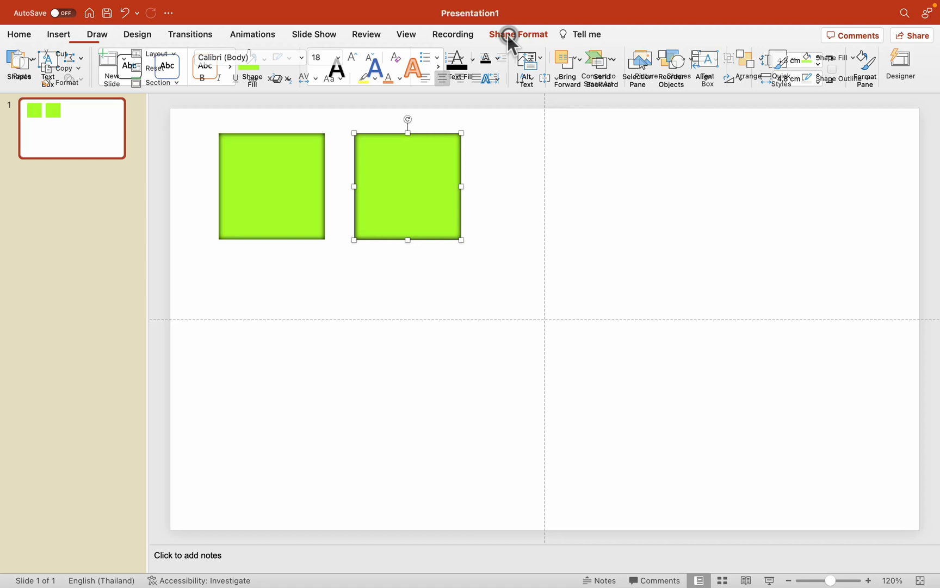
- Recolor the copied square darker green for the 7×4 light/dark checkerboard
{"action": "left_click", "coordinate": [248, 58]}
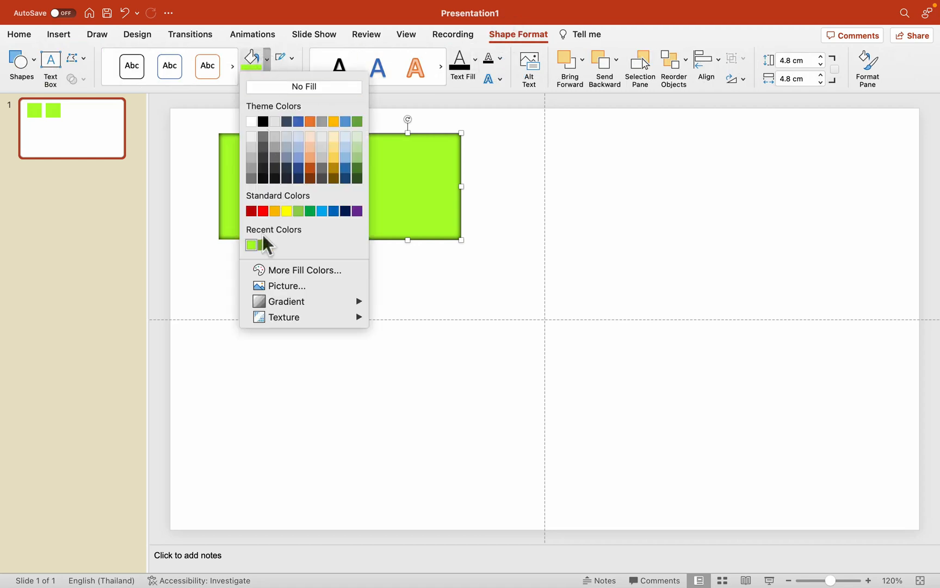
{"action": "left_click", "coordinate": [252, 245]}
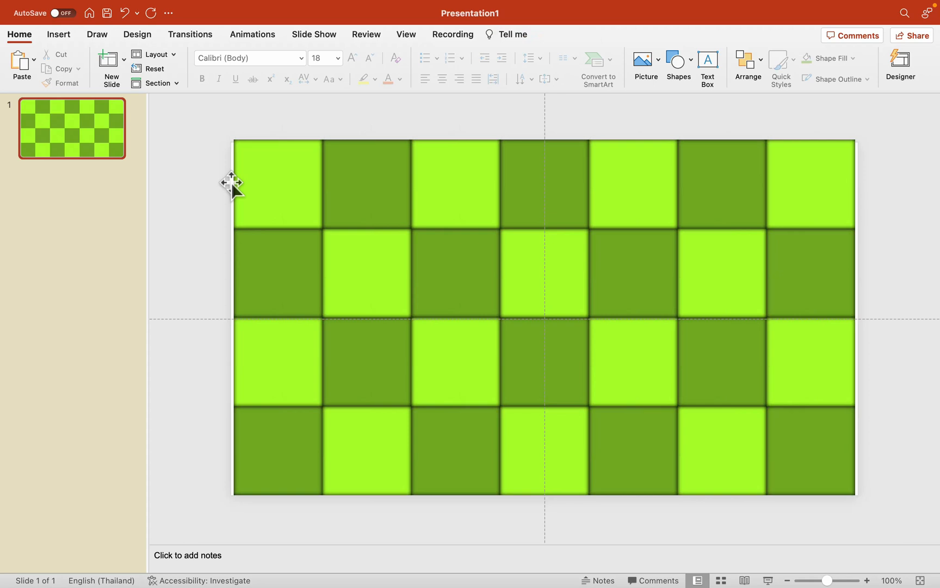
{"action": "mouse_move", "coordinate": [174, 12]}
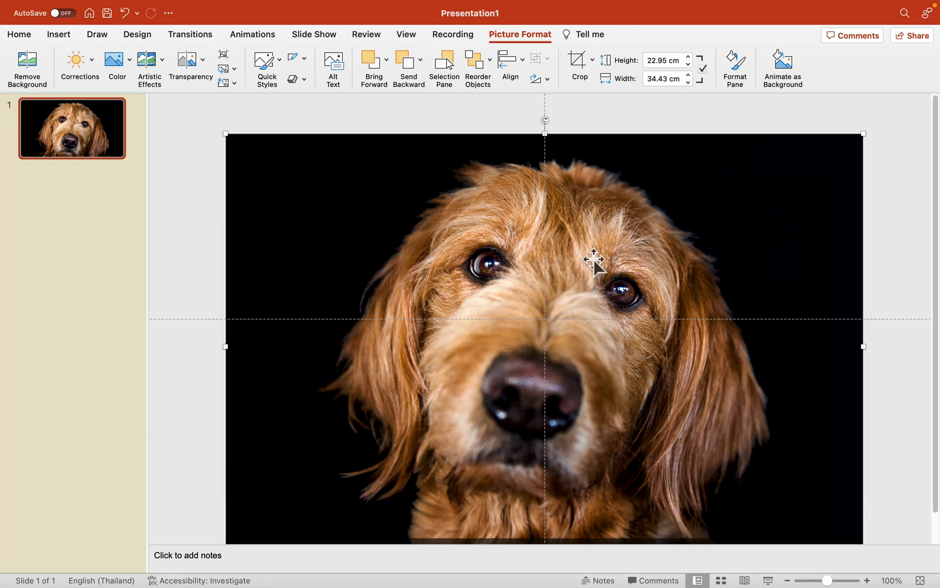
{"action": "mouse_move", "coordinate": [477, 63]}
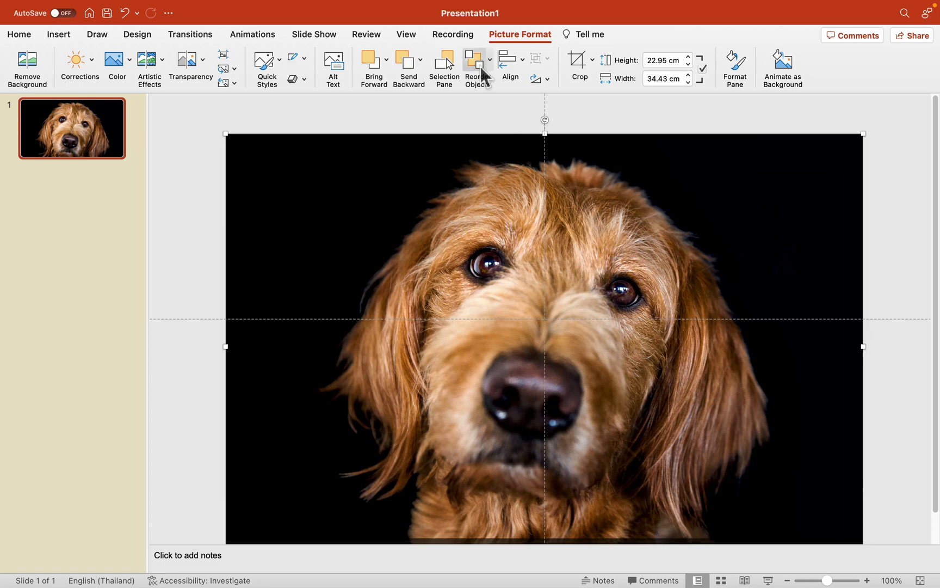
{"action": "mouse_move", "coordinate": [476, 63]}
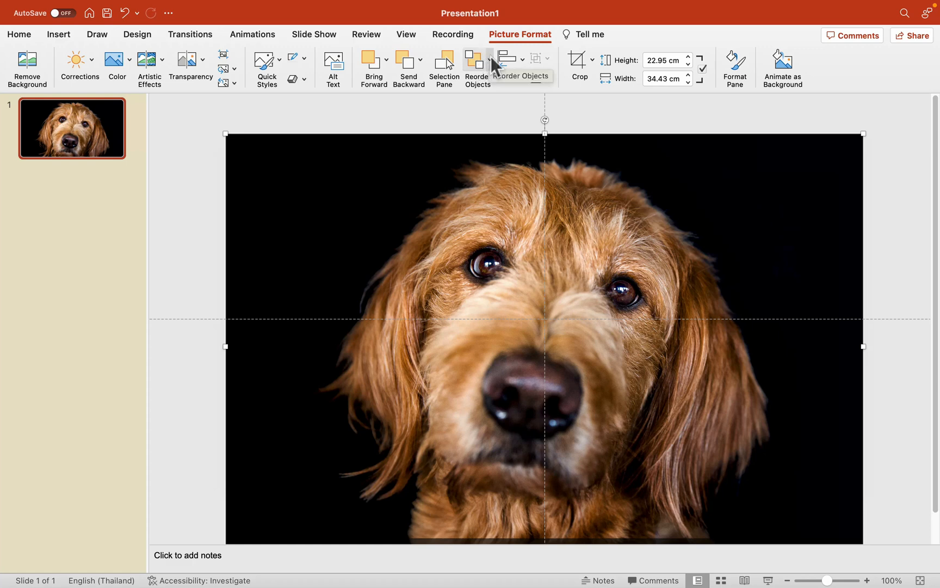
- Send the inserted dog photo to the back, behind the green tile grid
{"action": "left_click", "coordinate": [490, 62]}
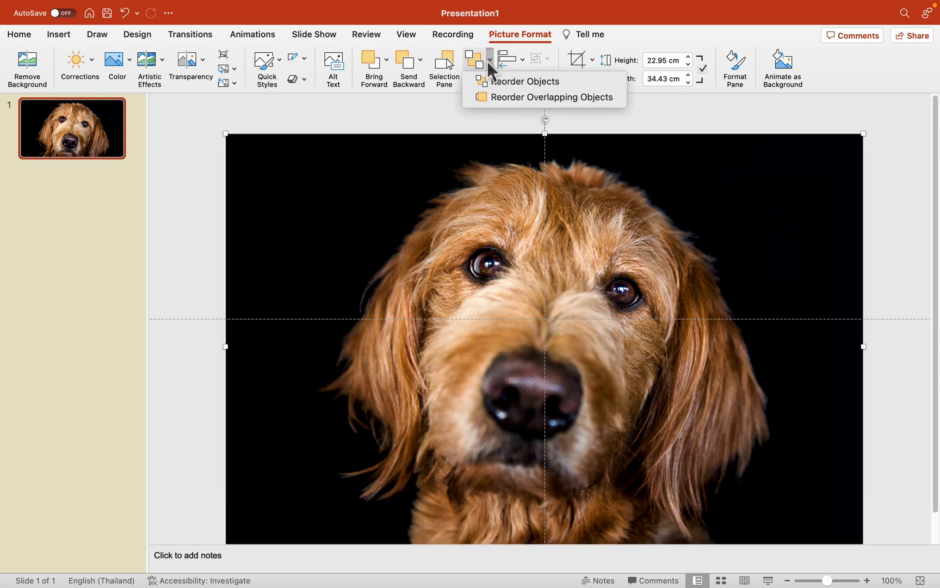
{"action": "mouse_move", "coordinate": [414, 65]}
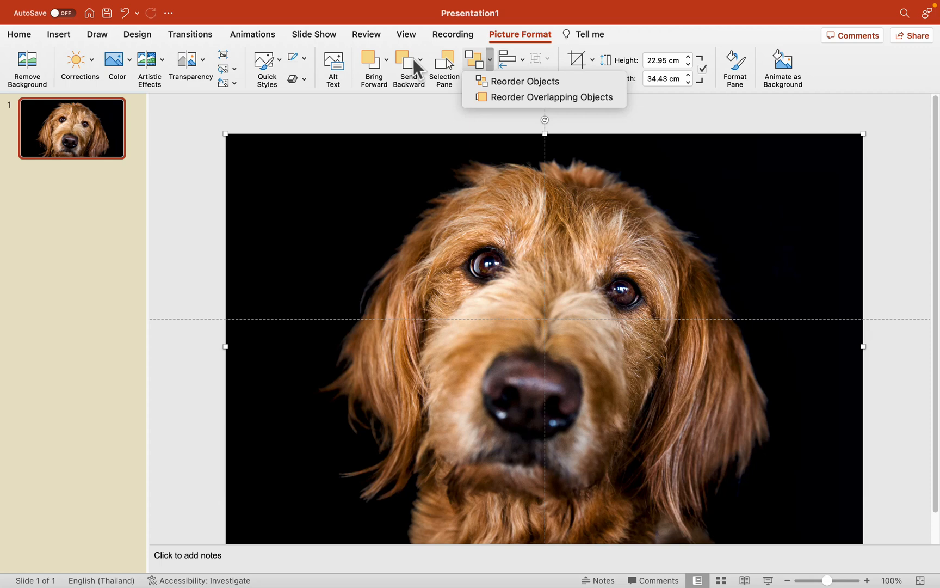
{"action": "left_click", "coordinate": [418, 59]}
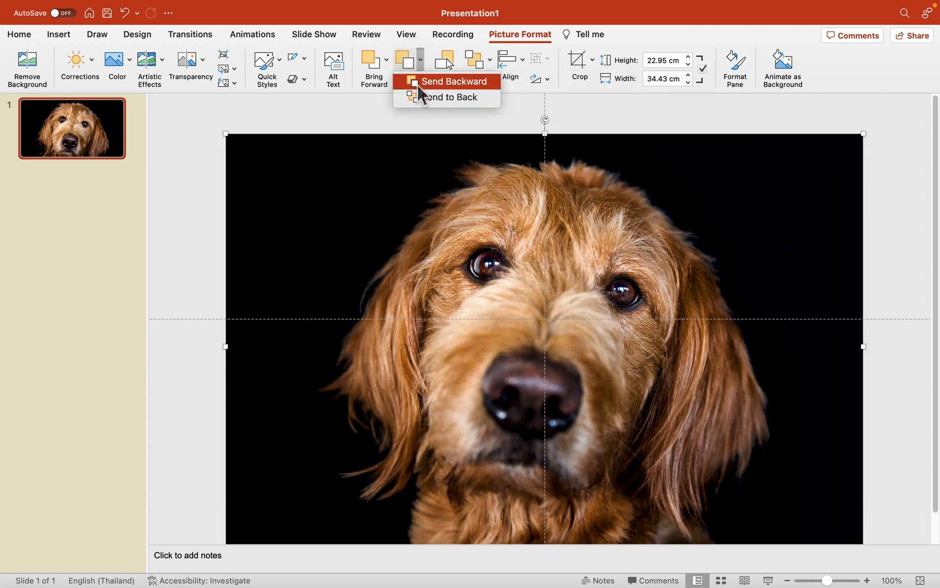
{"action": "left_click", "coordinate": [453, 80]}
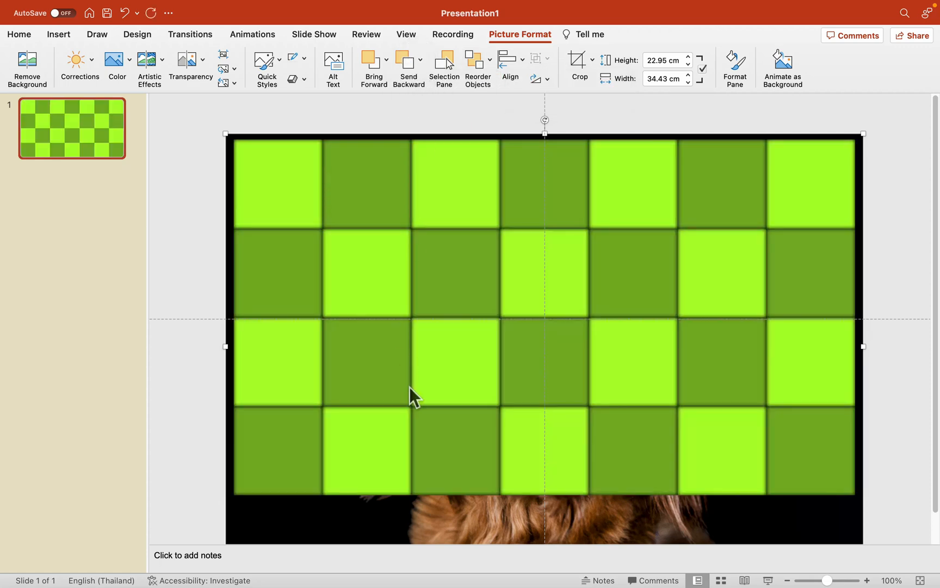
{"action": "mouse_move", "coordinate": [344, 113]}
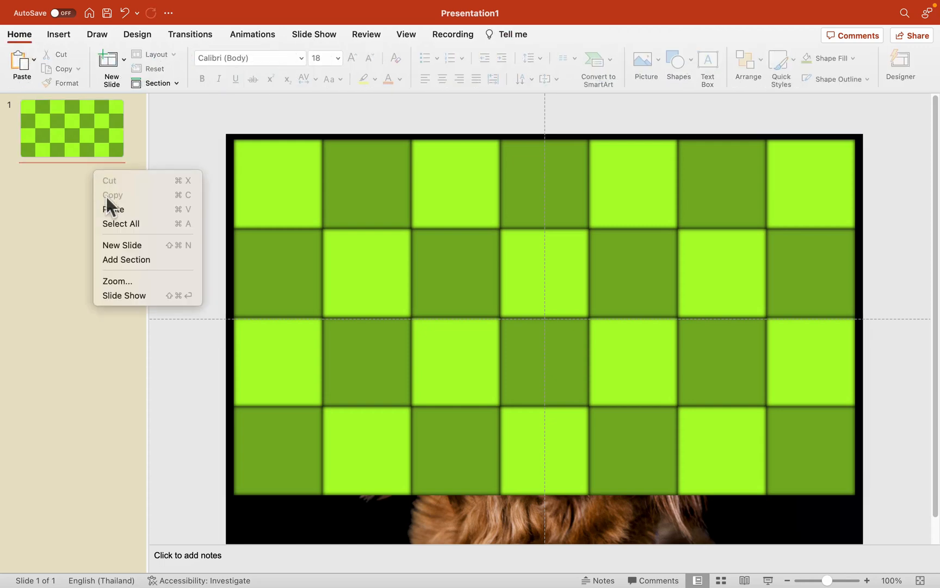
- Add a second slide carrying the dog photo, then return to the green tile slide
{"action": "left_click", "coordinate": [122, 244]}
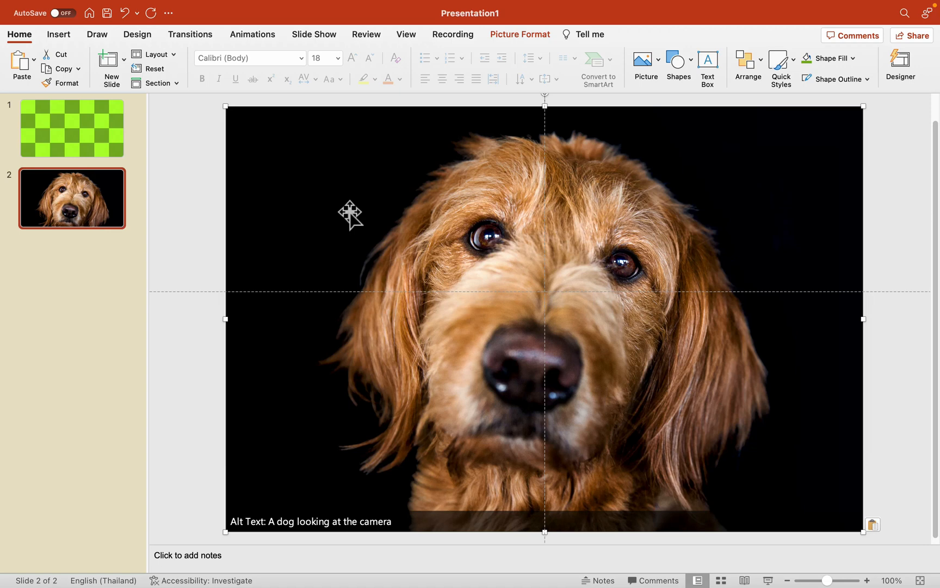
{"action": "left_click", "coordinate": [900, 66]}
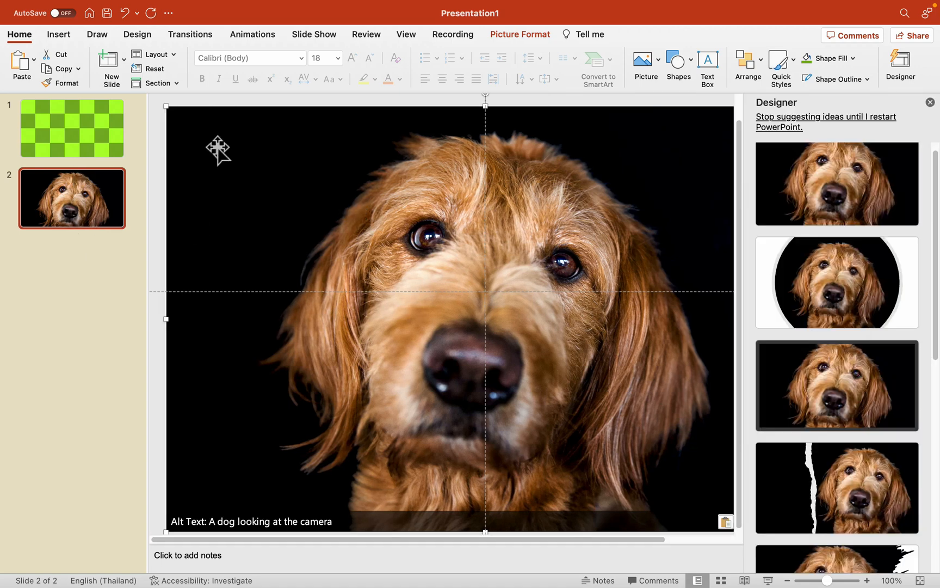
{"action": "mouse_move", "coordinate": [930, 102]}
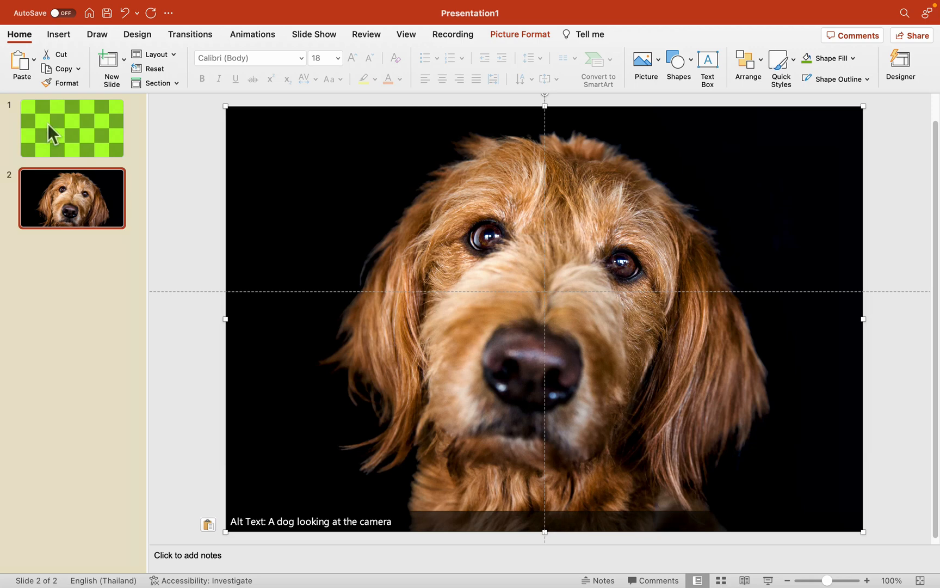
{"action": "left_click", "coordinate": [72, 127]}
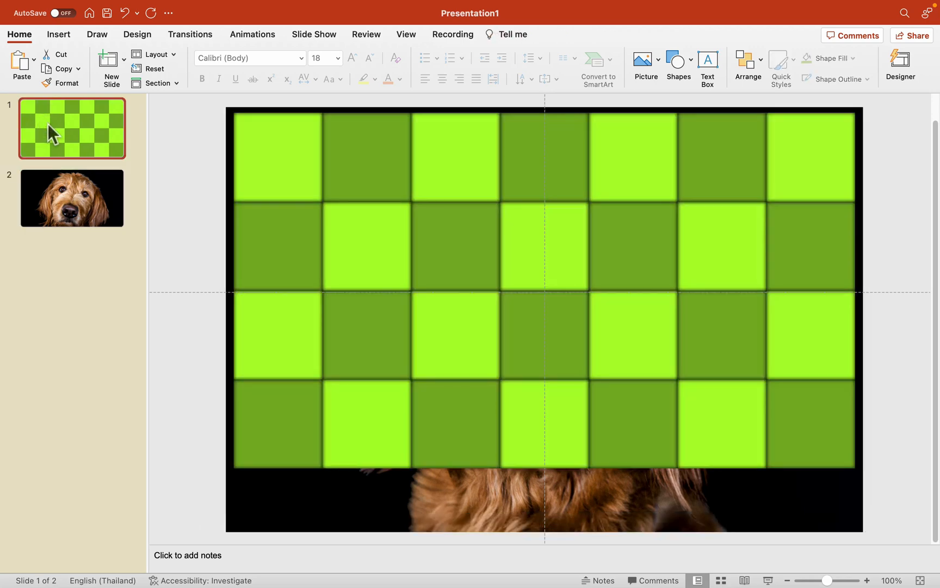
{"action": "mouse_move", "coordinate": [212, 39]}
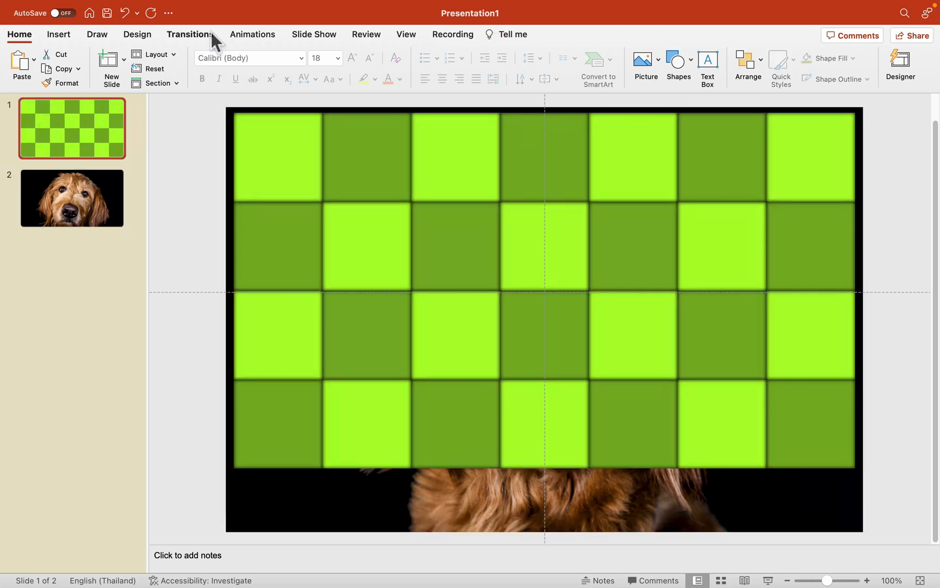
- Apply the Fracture transition to slide 1 and the dog reveal slide 2
{"action": "left_click", "coordinate": [189, 34]}
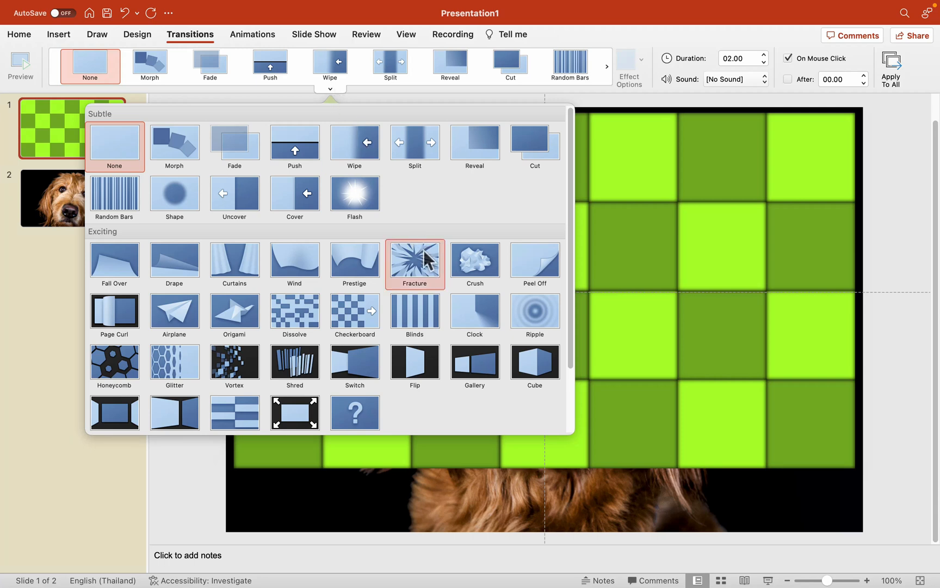
{"action": "mouse_move", "coordinate": [424, 269]}
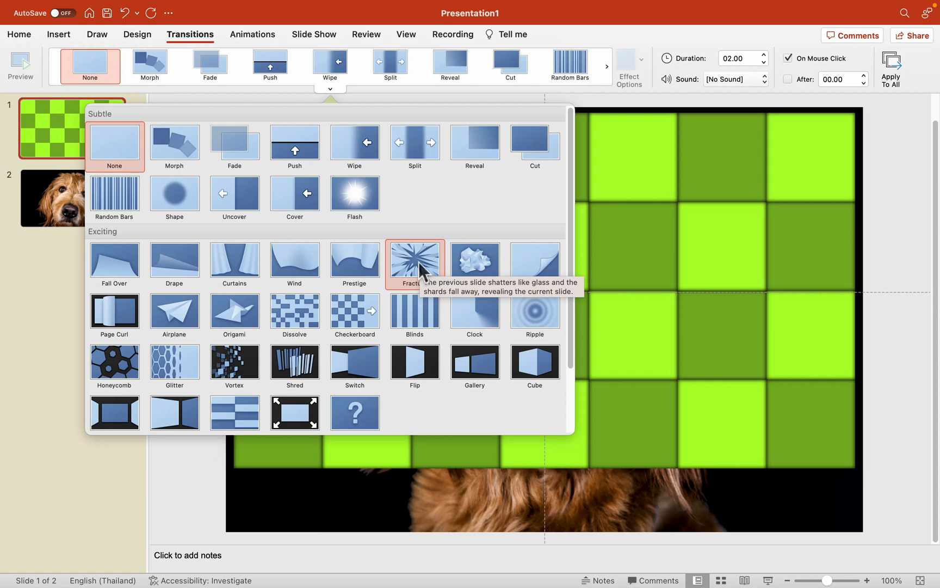
{"action": "left_click", "coordinate": [414, 261]}
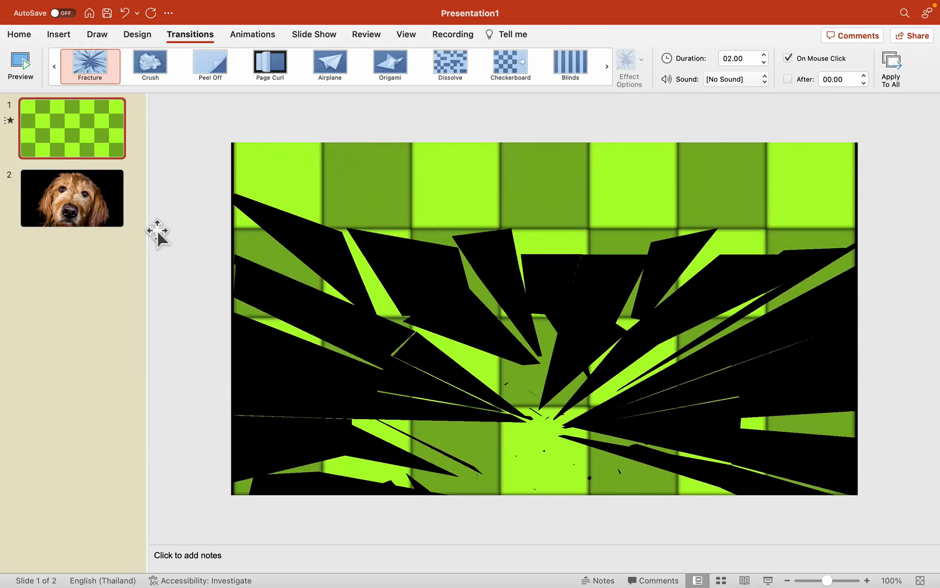
{"action": "left_click", "coordinate": [72, 197]}
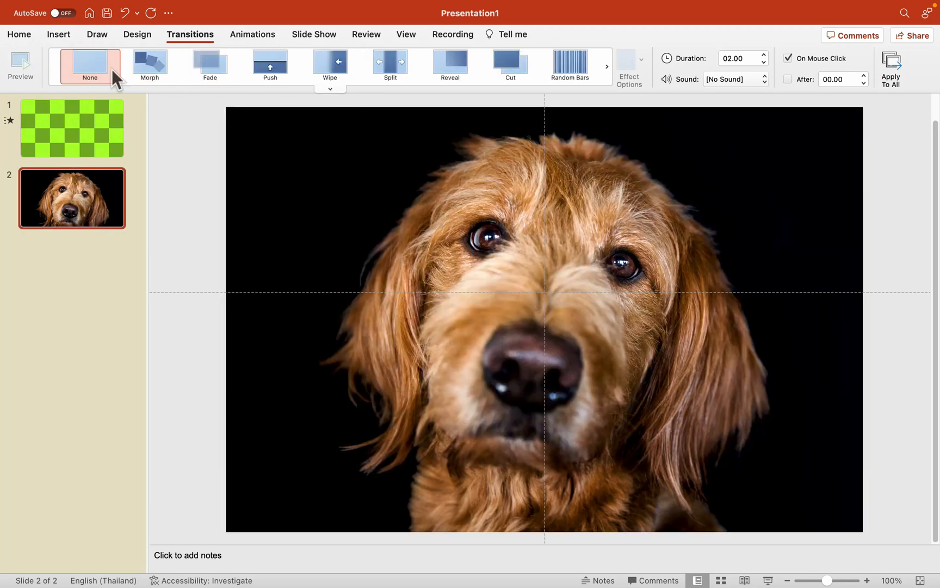
{"action": "left_click", "coordinate": [330, 88]}
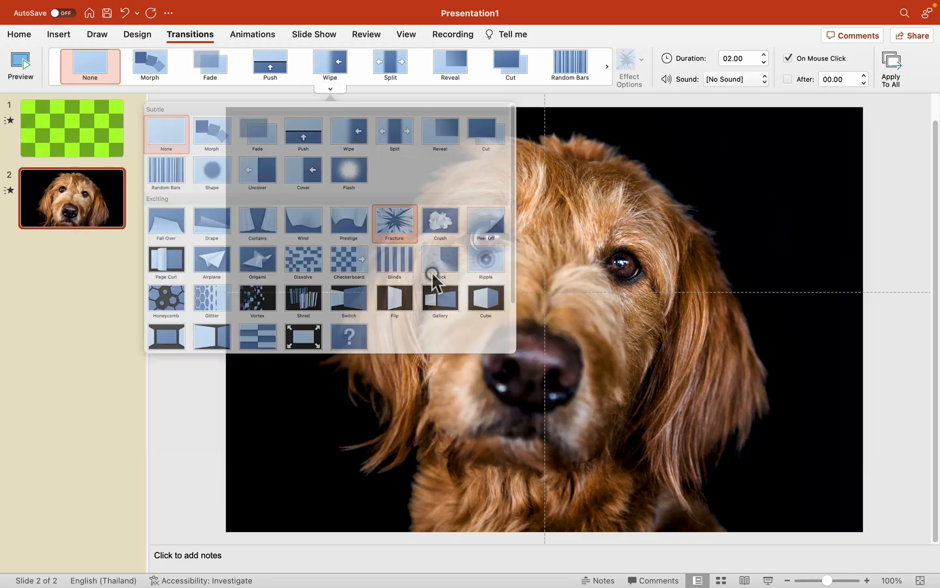
{"action": "left_click", "coordinate": [313, 33]}
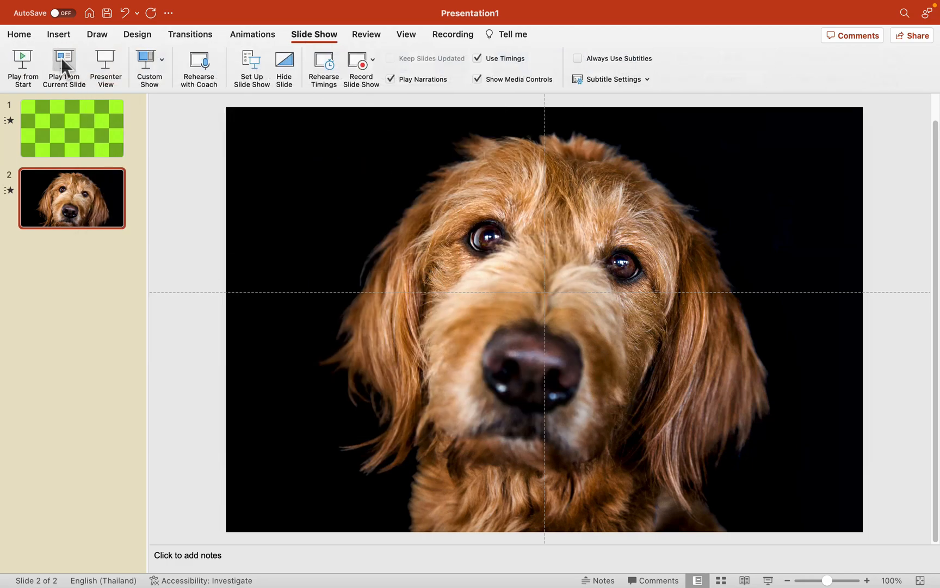
{"action": "left_click", "coordinate": [63, 63]}
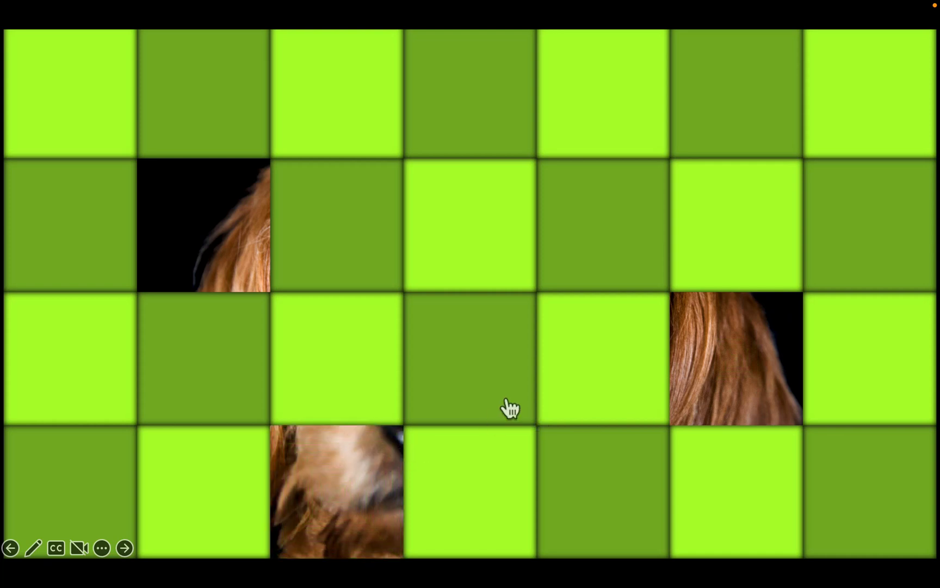
{"action": "left_click", "coordinate": [468, 359]}
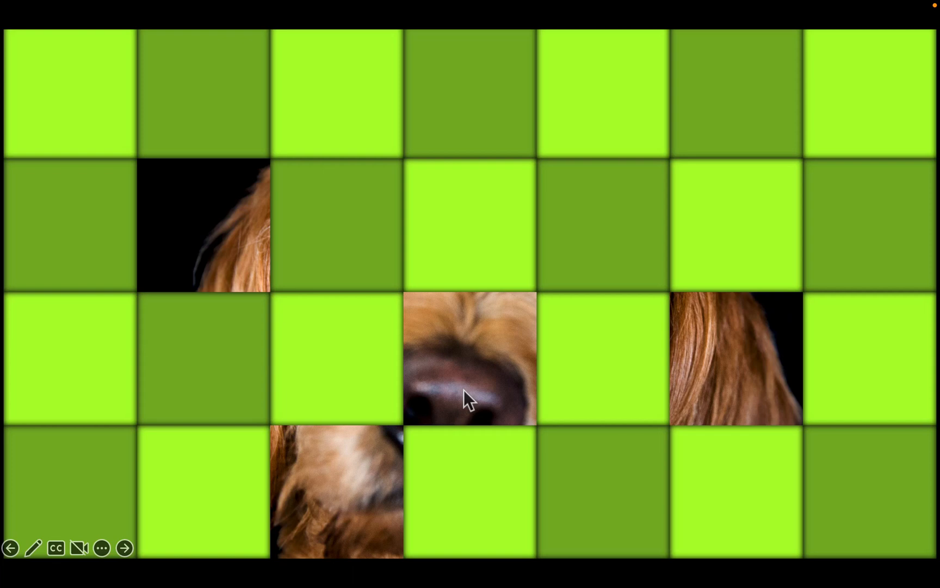
{"action": "mouse_move", "coordinate": [472, 351]}
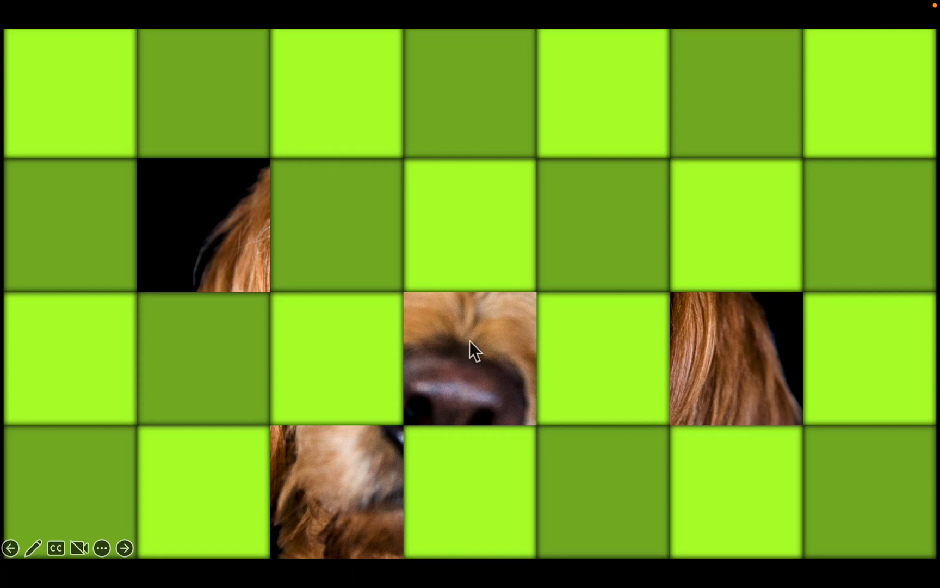
{"action": "mouse_move", "coordinate": [459, 360]}
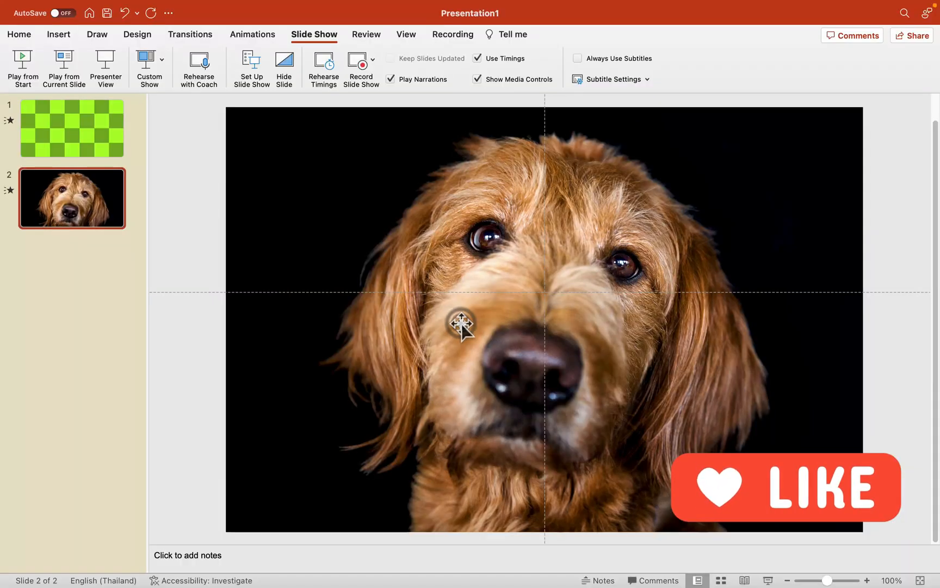
{"action": "mouse_move", "coordinate": [103, 143]}
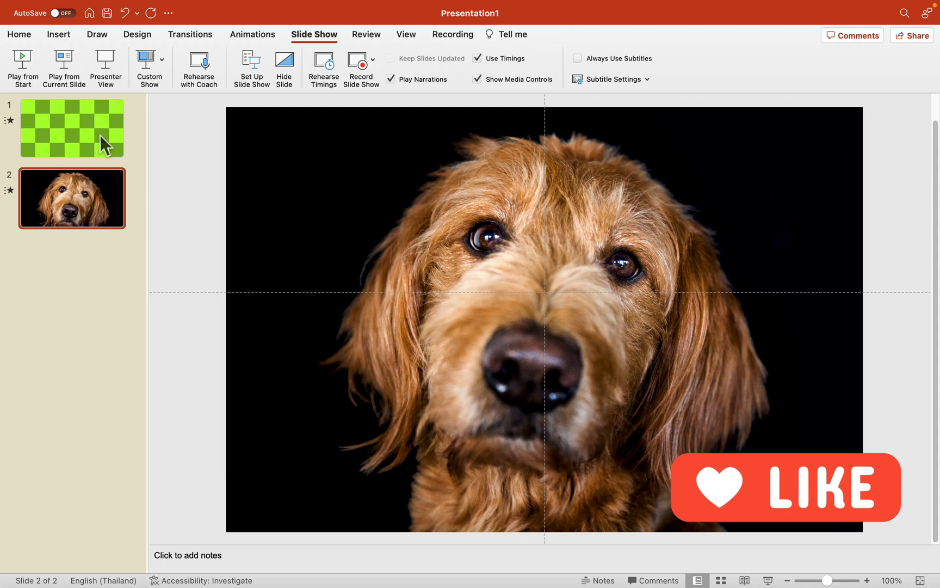
- Copy slides 1–2 twice to make six slides, checking each new tile and reveal slide
{"action": "left_click", "coordinate": [72, 127]}
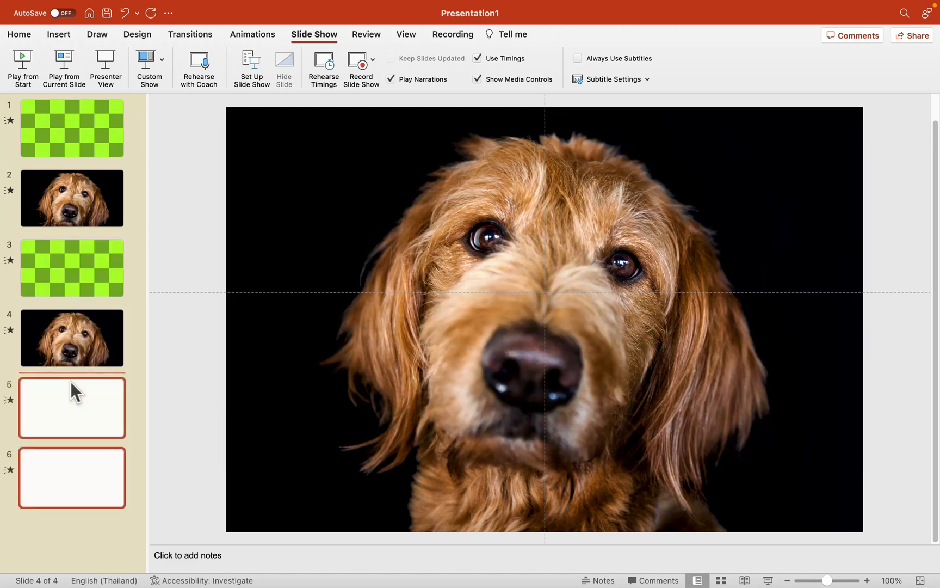
{"action": "left_click", "coordinate": [72, 268]}
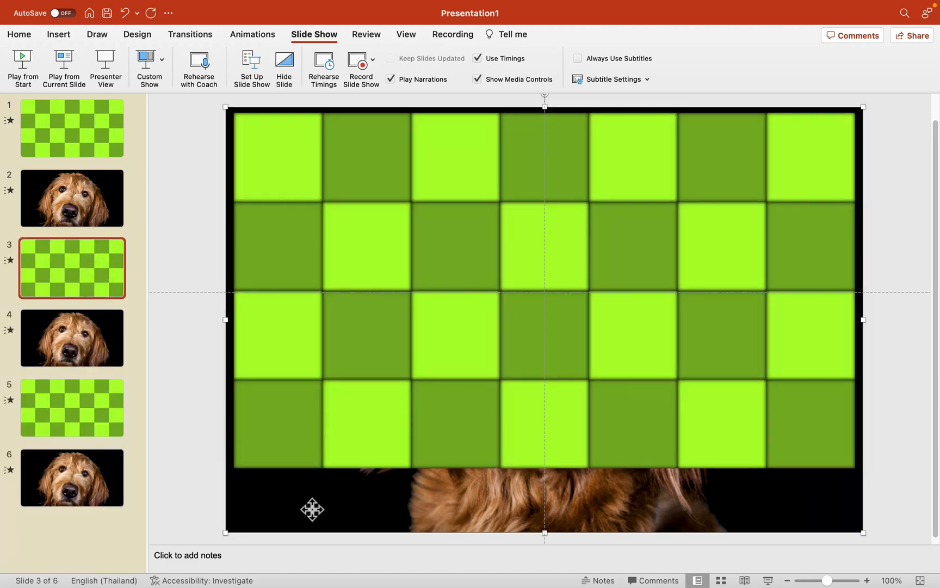
{"action": "left_click", "coordinate": [72, 338]}
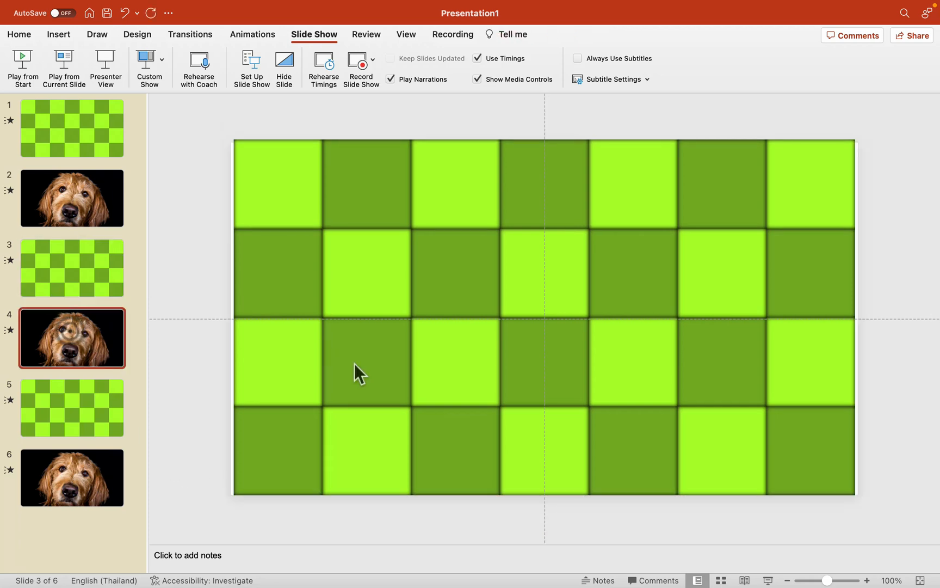
{"action": "left_click", "coordinate": [72, 408]}
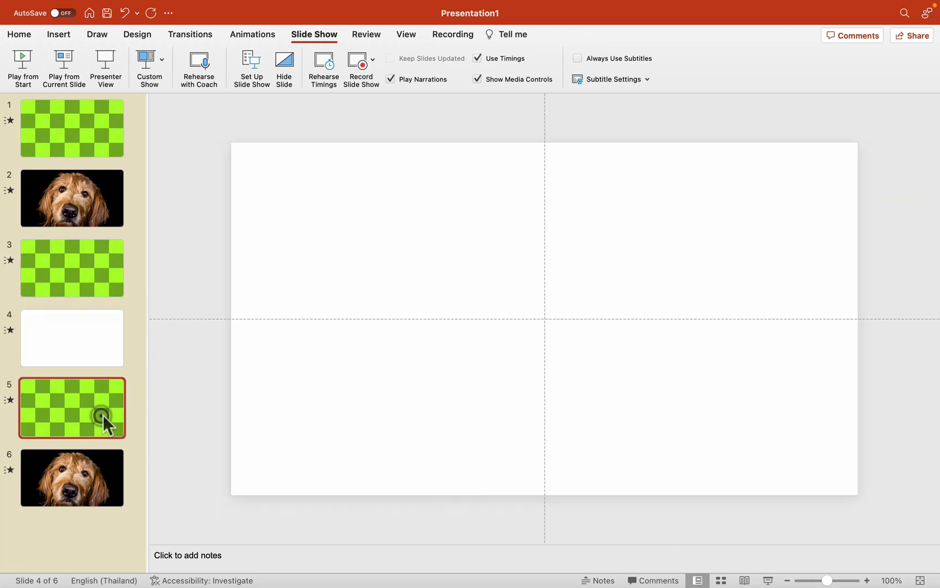
{"action": "left_click", "coordinate": [72, 407]}
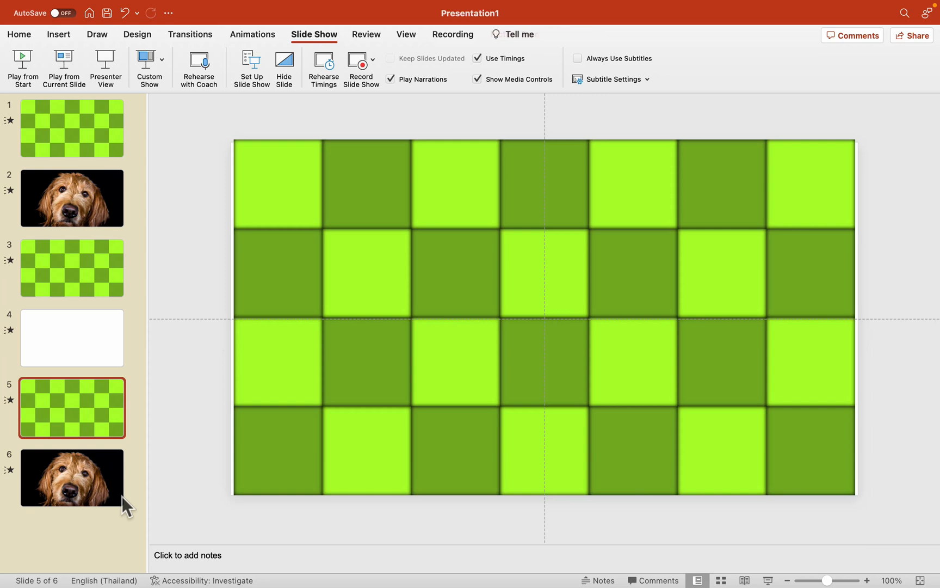
{"action": "left_click", "coordinate": [72, 478]}
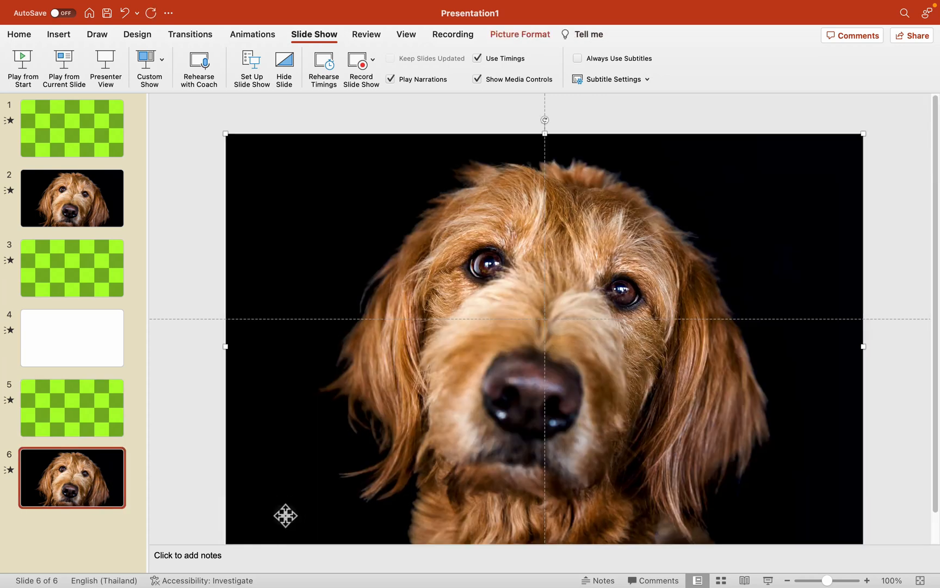
{"action": "left_click", "coordinate": [72, 267]}
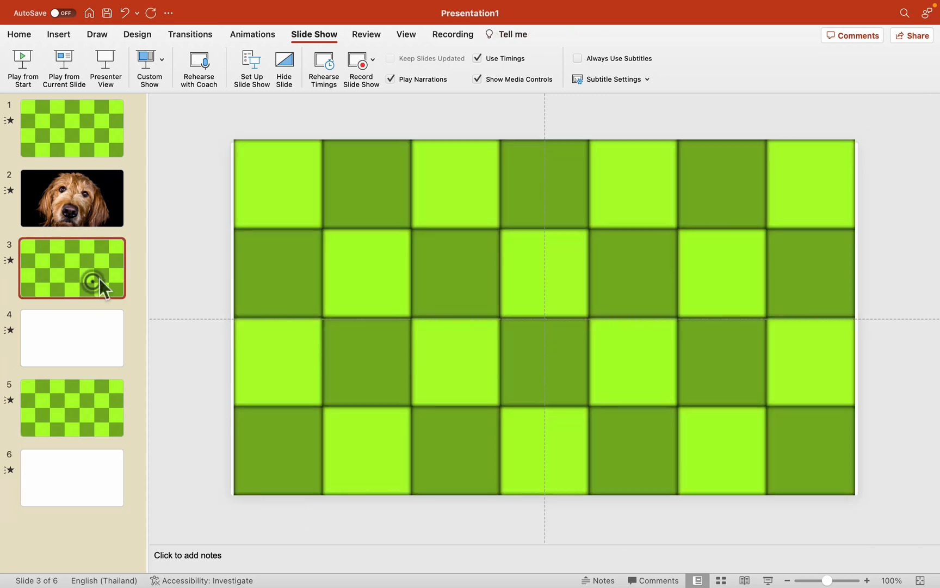
- Fill the light green tiles on slide 3 with blue
{"action": "left_click", "coordinate": [277, 183]}
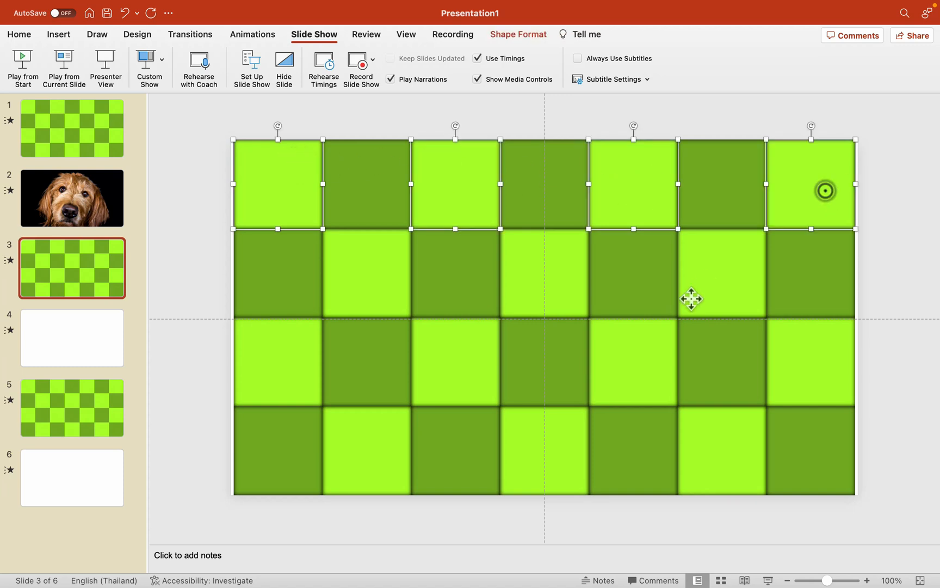
{"action": "mouse_move", "coordinate": [260, 389]}
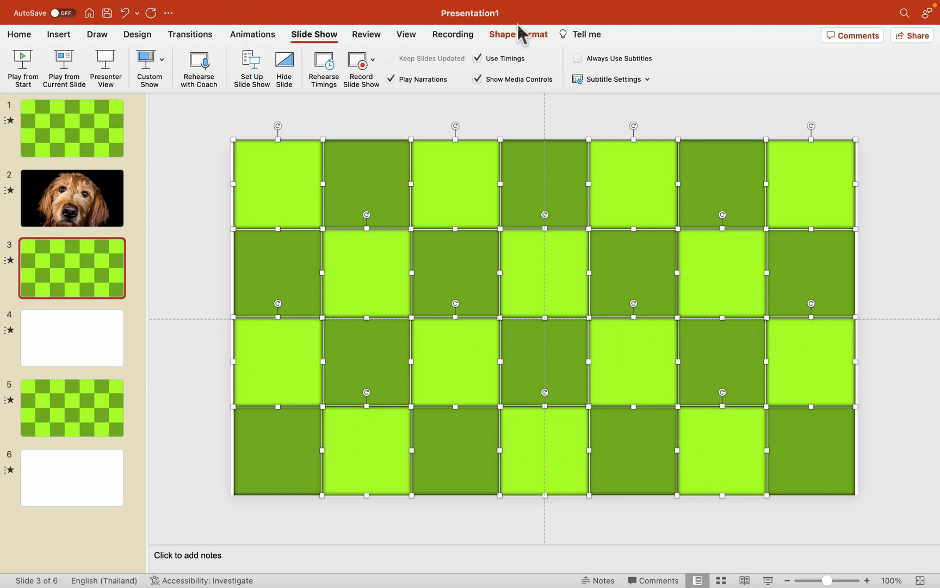
{"action": "left_click", "coordinate": [518, 33]}
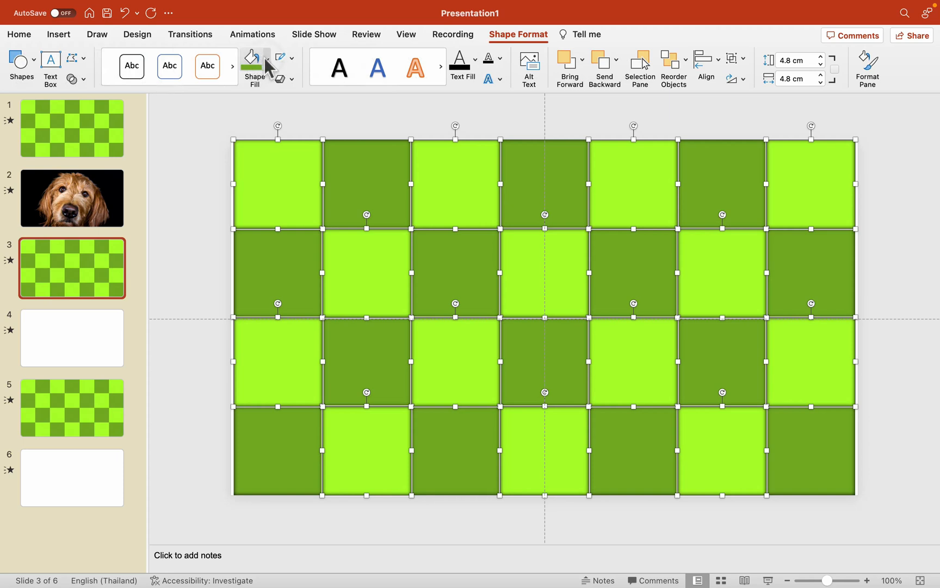
{"action": "left_click", "coordinate": [251, 60]}
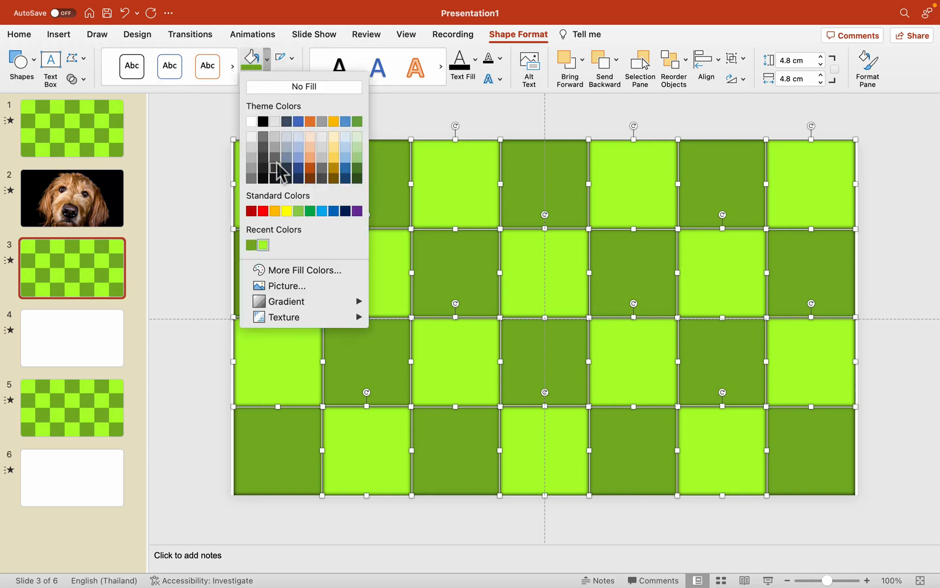
{"action": "mouse_move", "coordinate": [326, 199]}
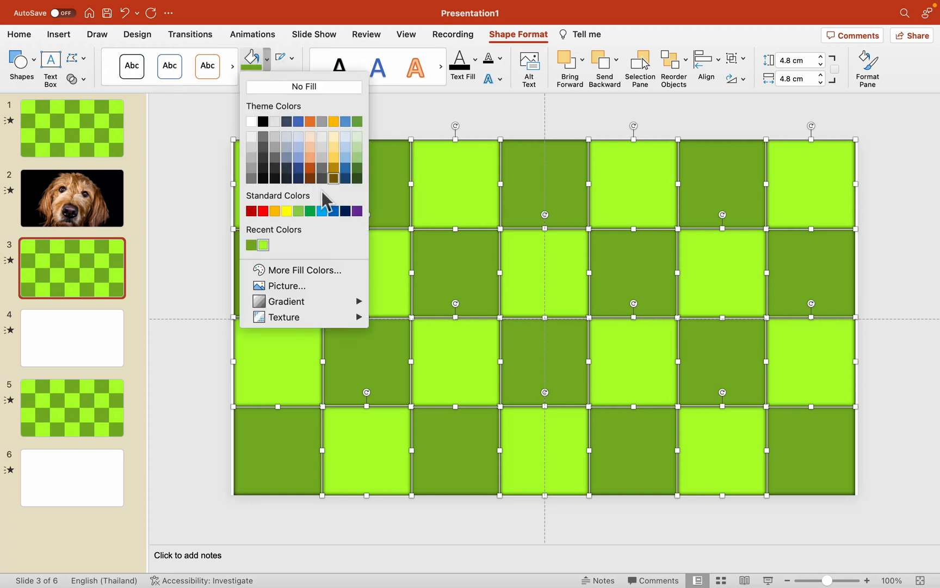
{"action": "left_click", "coordinate": [336, 210]}
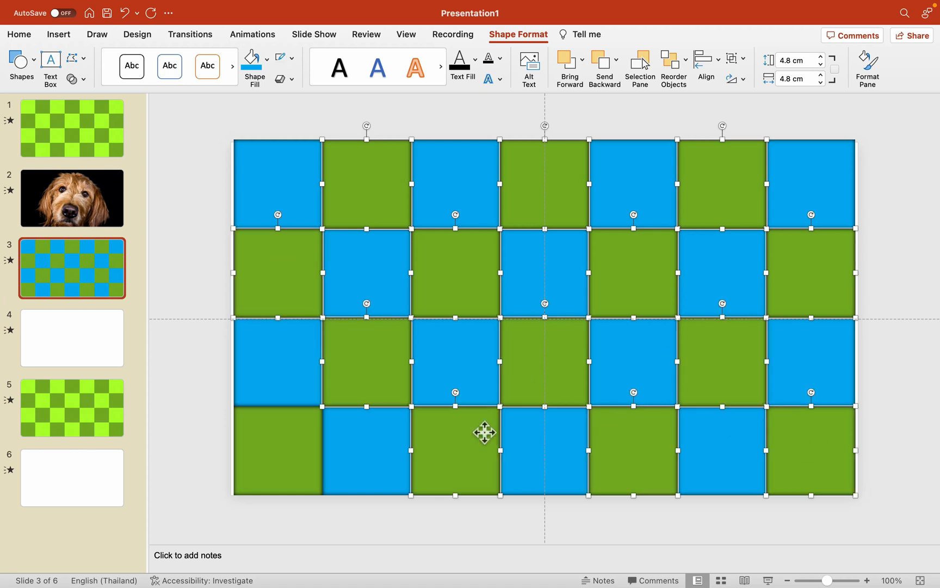
- Fill the dark green tiles with a darker custom blue for a two-tone blue checkerboard
{"action": "left_click", "coordinate": [249, 60]}
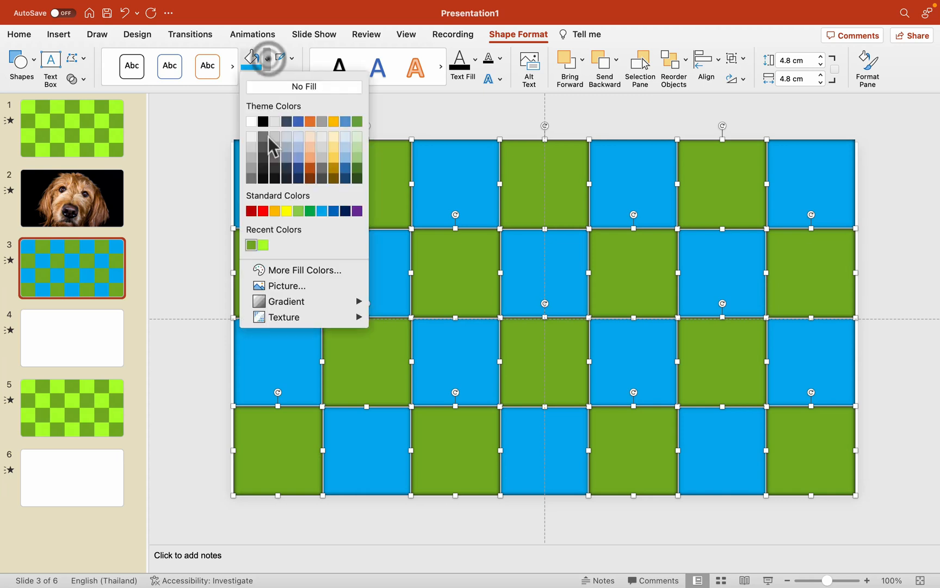
{"action": "left_click", "coordinate": [303, 269]}
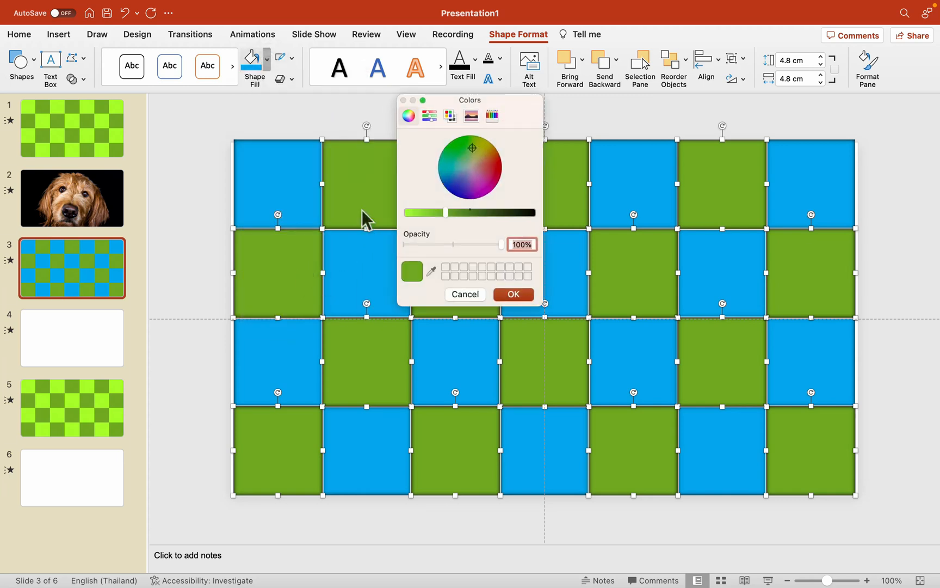
{"action": "mouse_move", "coordinate": [425, 287]}
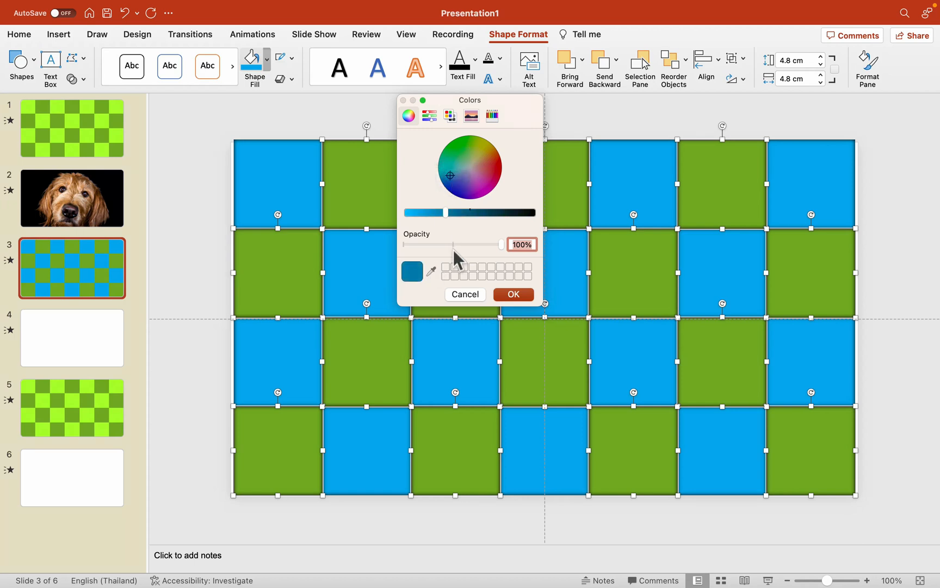
{"action": "left_click", "coordinate": [513, 295]}
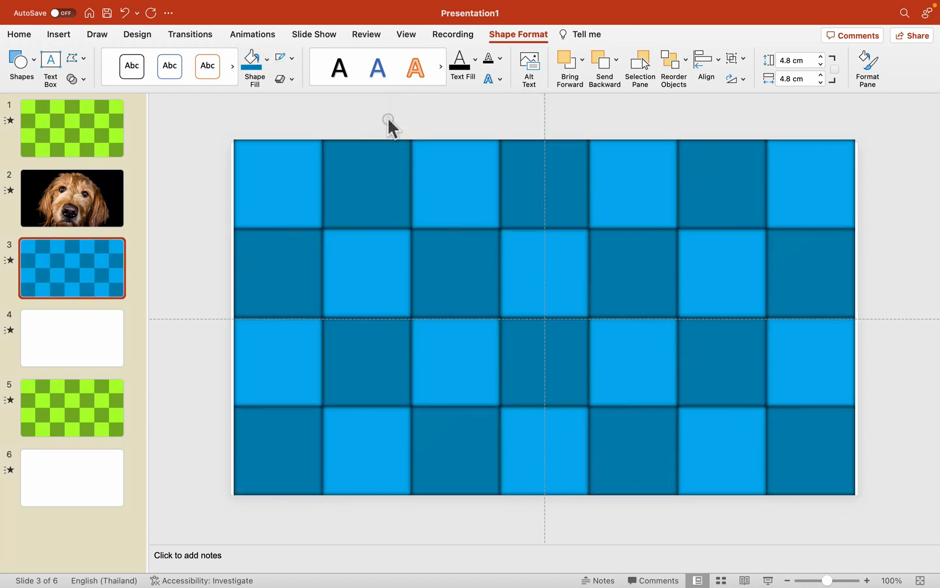
- Send the inserted cat photo behind slide 3's blue tiles and paste a full copy on slide 4
{"action": "left_click", "coordinate": [428, 225]}
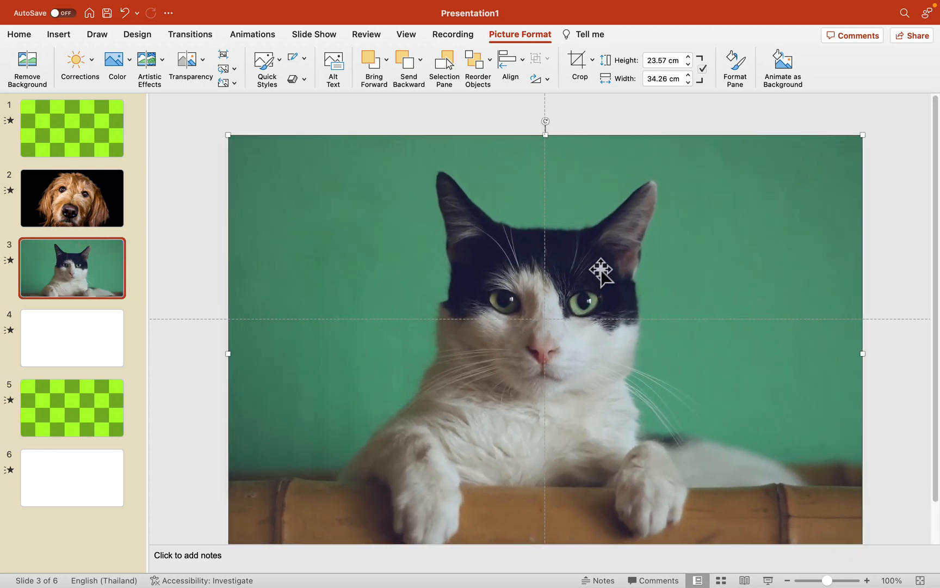
{"action": "right_click", "coordinate": [603, 269]}
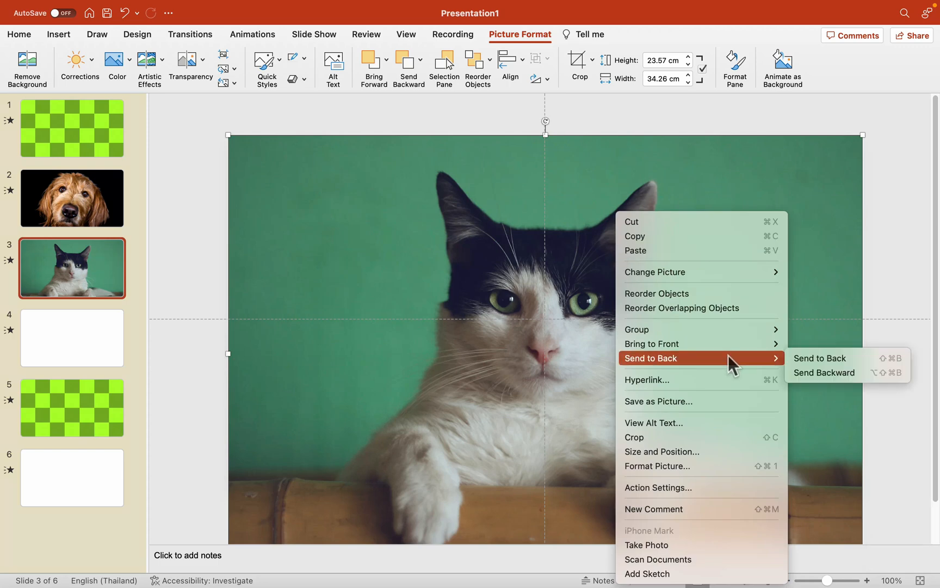
{"action": "left_click", "coordinate": [821, 358]}
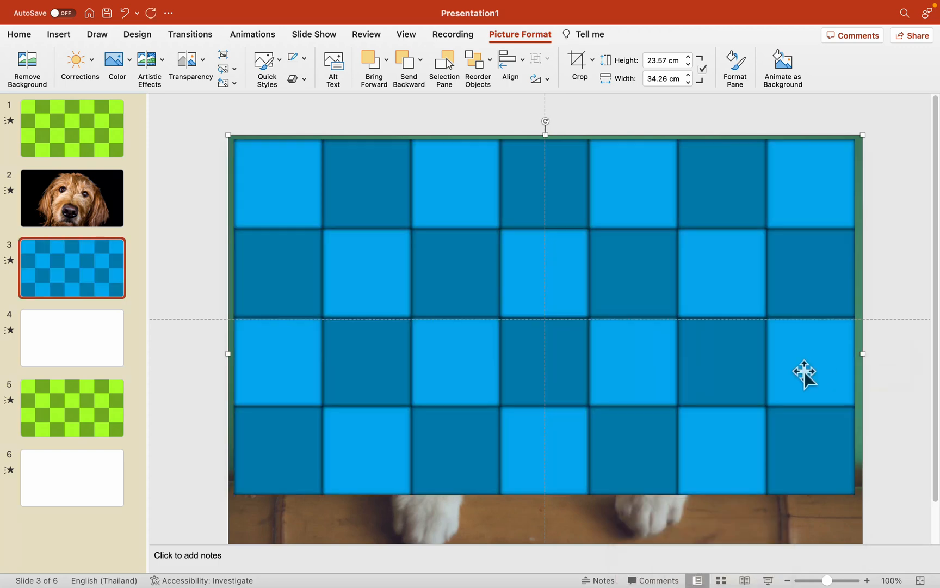
{"action": "mouse_move", "coordinate": [735, 519]}
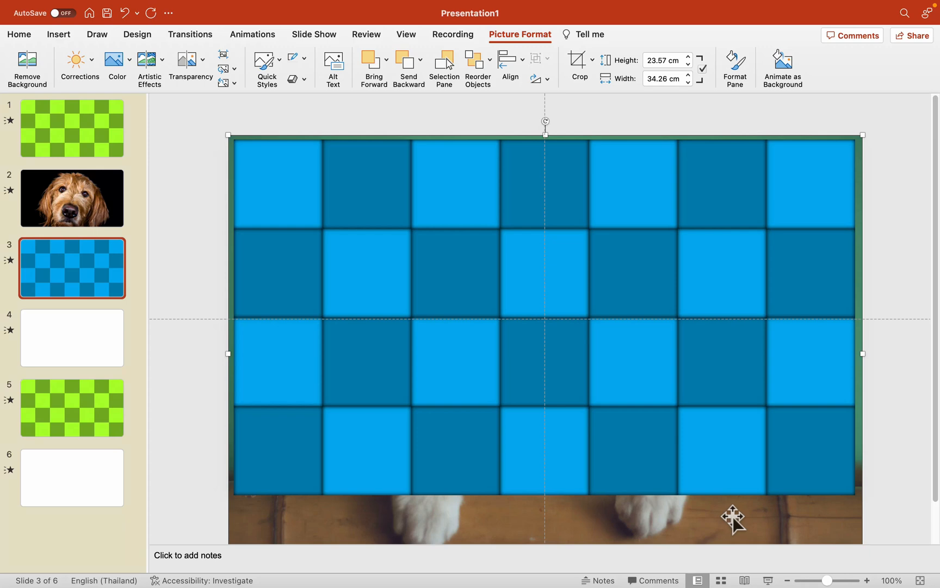
{"action": "left_click", "coordinate": [72, 338]}
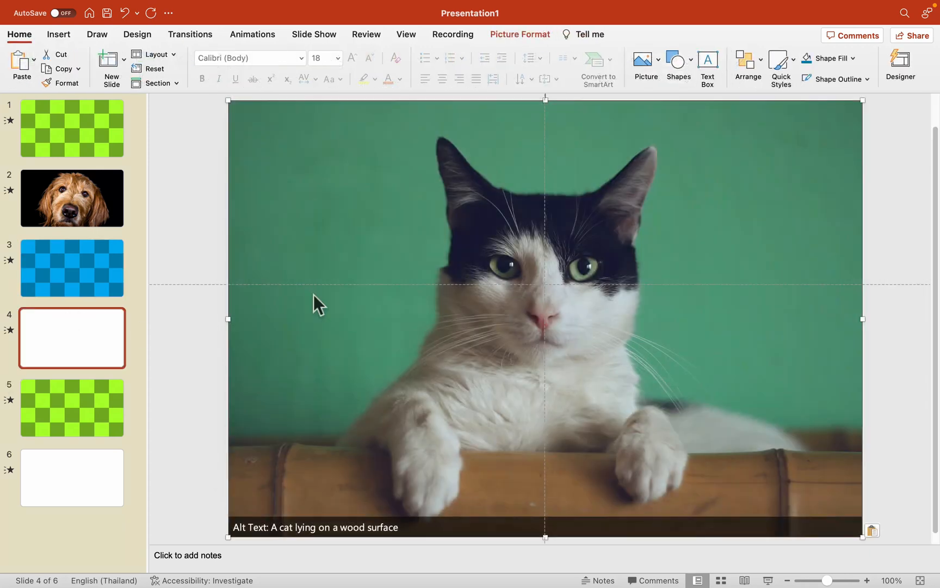
{"action": "left_click", "coordinate": [901, 66]}
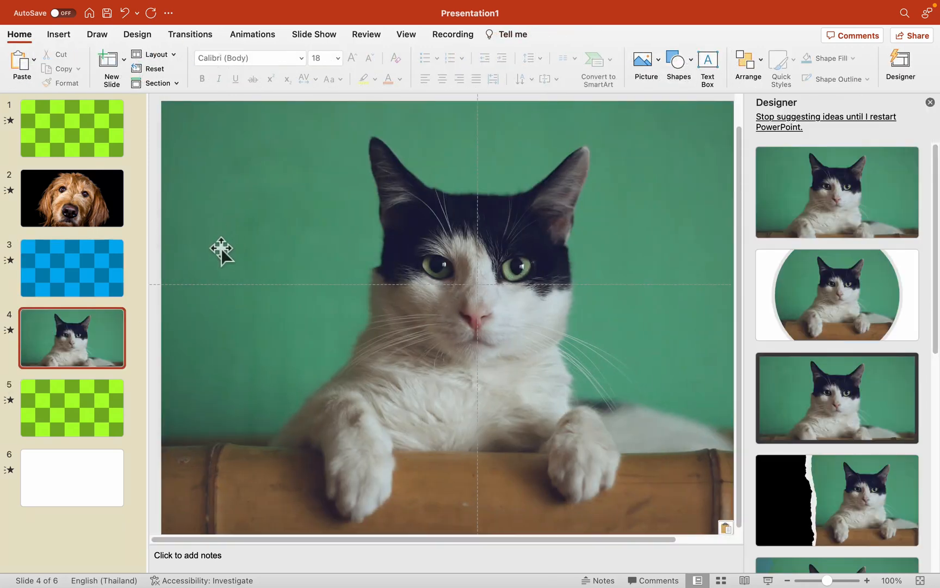
{"action": "mouse_move", "coordinate": [125, 423]}
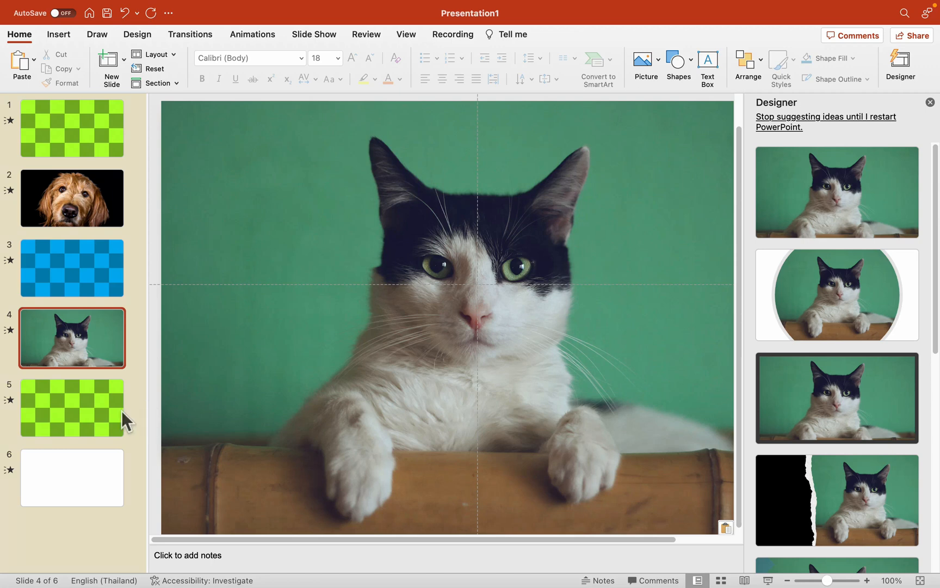
- Recolour slide 5's green tiles into red, blue, yellow, purple, orange and light blue blocks
{"action": "left_click", "coordinate": [72, 407]}
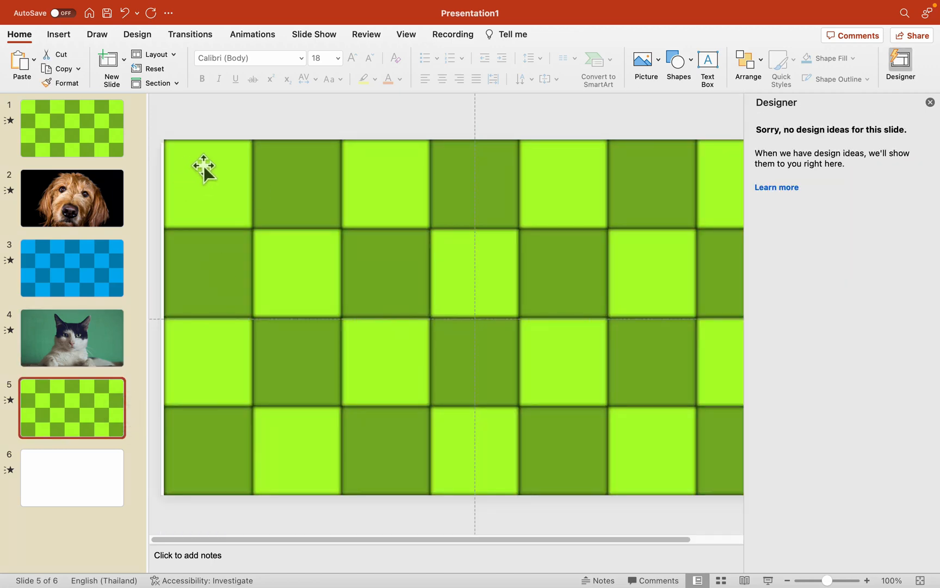
{"action": "left_click", "coordinate": [295, 183]}
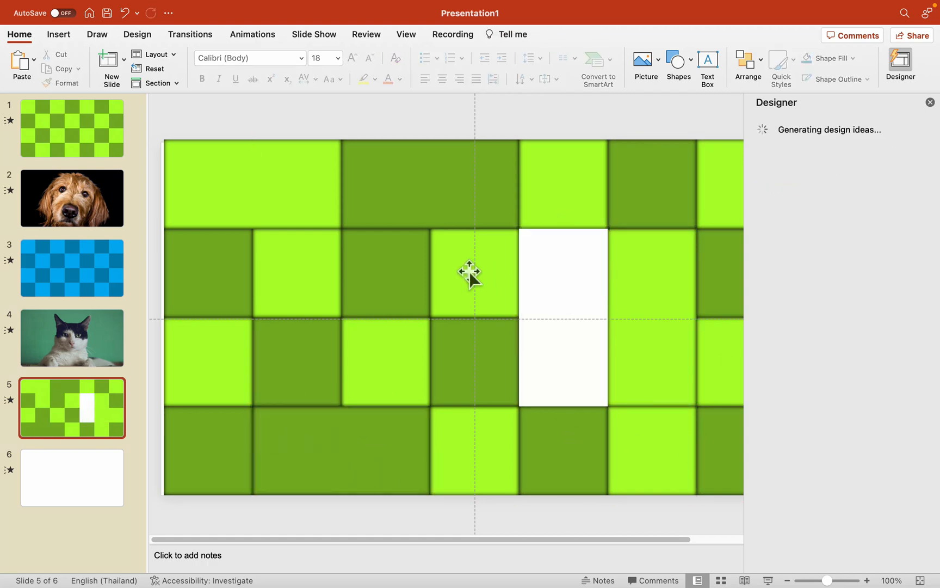
{"action": "left_click", "coordinate": [263, 58]}
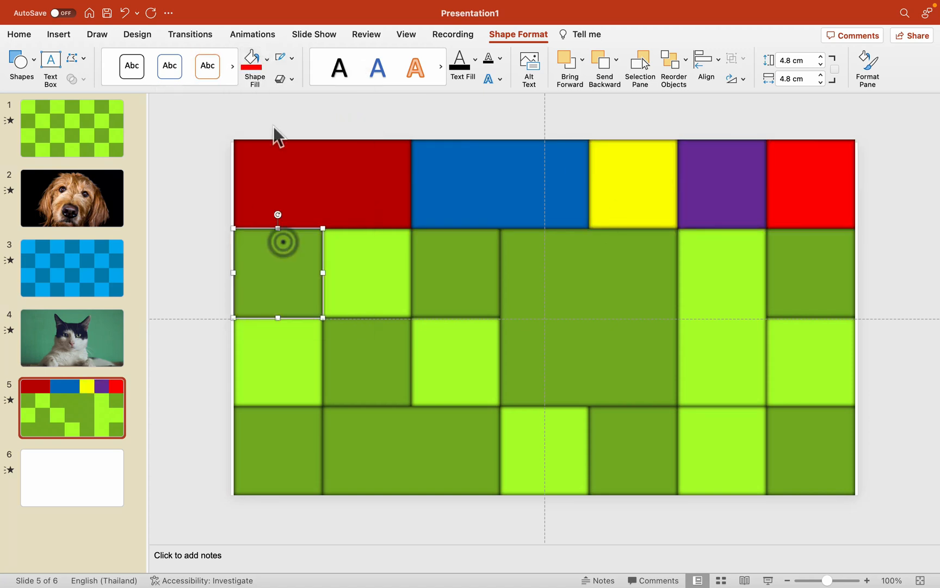
{"action": "left_click", "coordinate": [250, 60]}
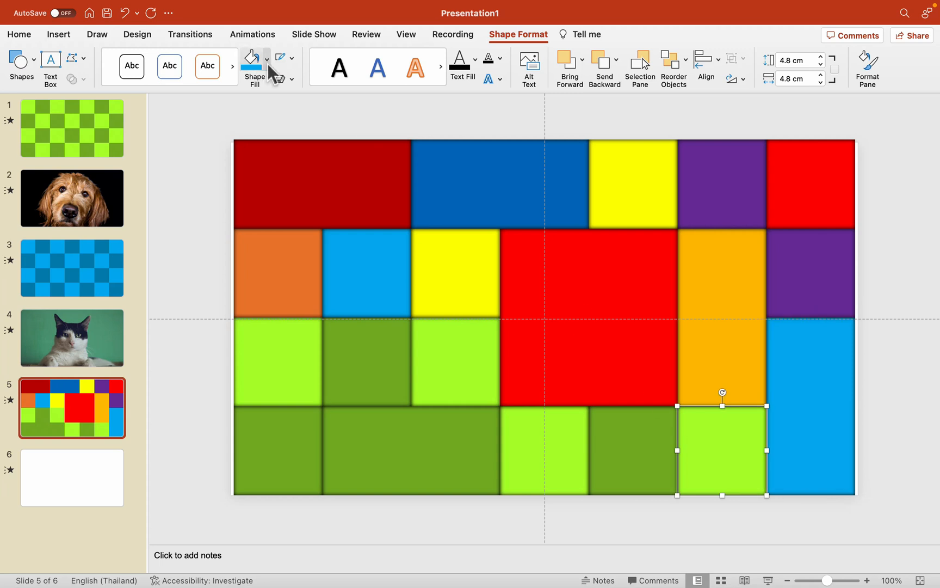
{"action": "left_click", "coordinate": [251, 60]}
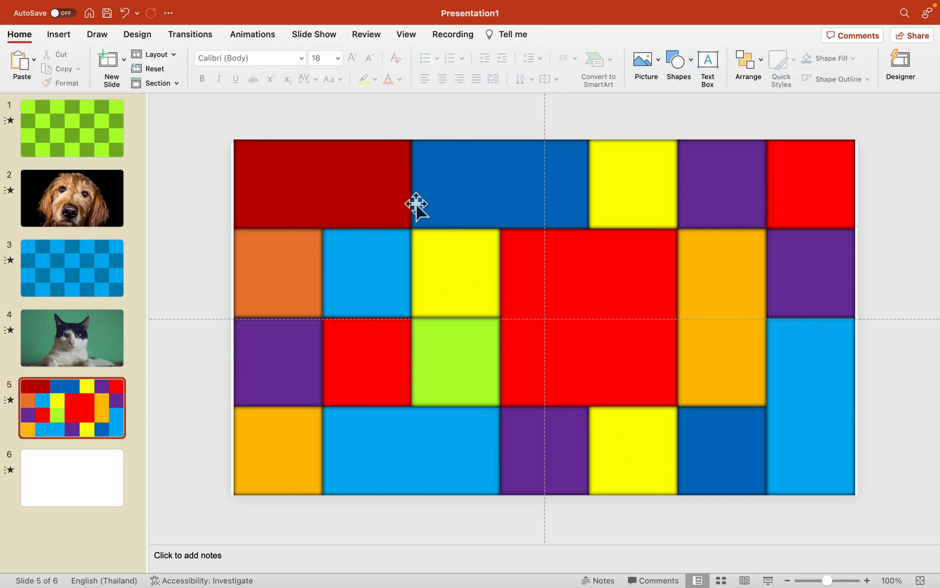
{"action": "mouse_move", "coordinate": [333, 186]}
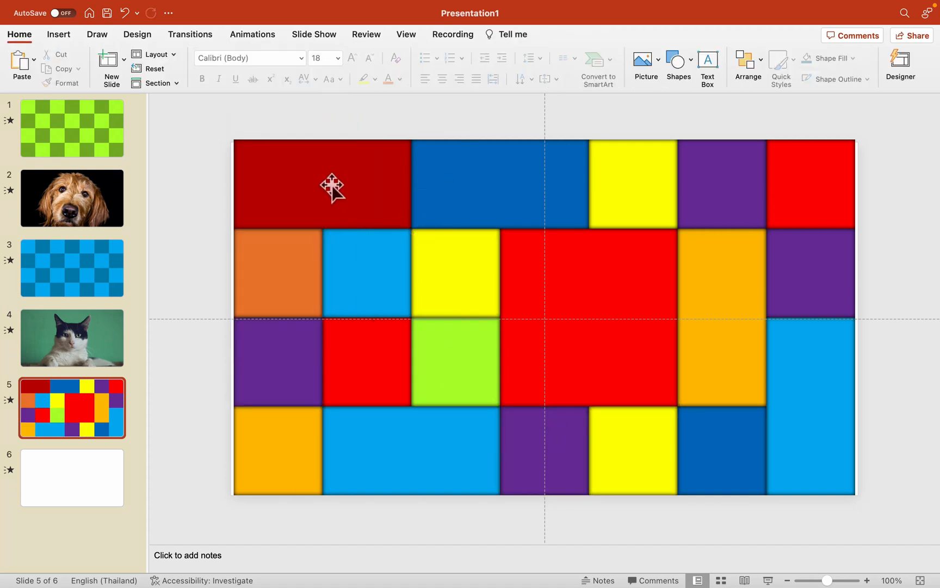
- Write the equation '2 + 8 =' inside the dark red top-left block
{"action": "left_click", "coordinate": [322, 184]}
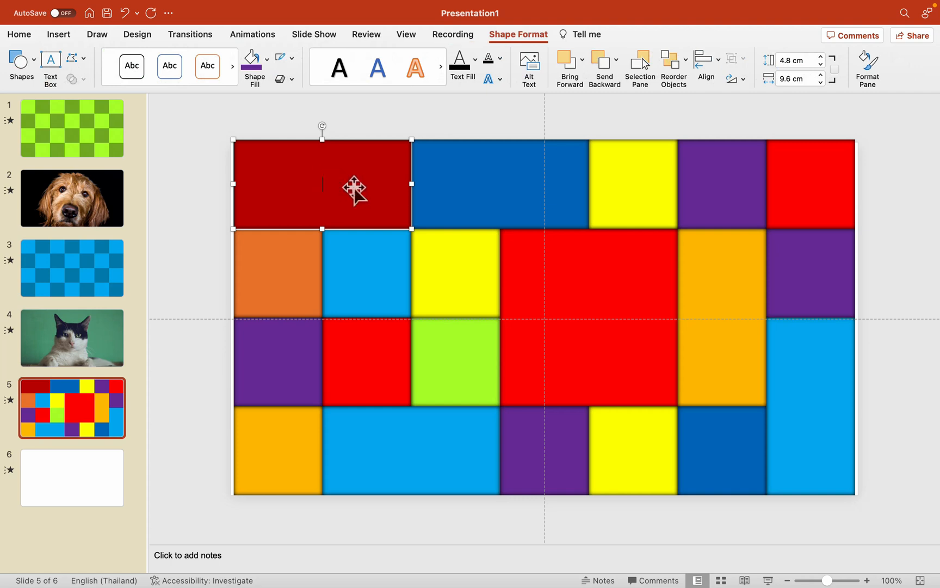
{"action": "type", "text": "2 +"}
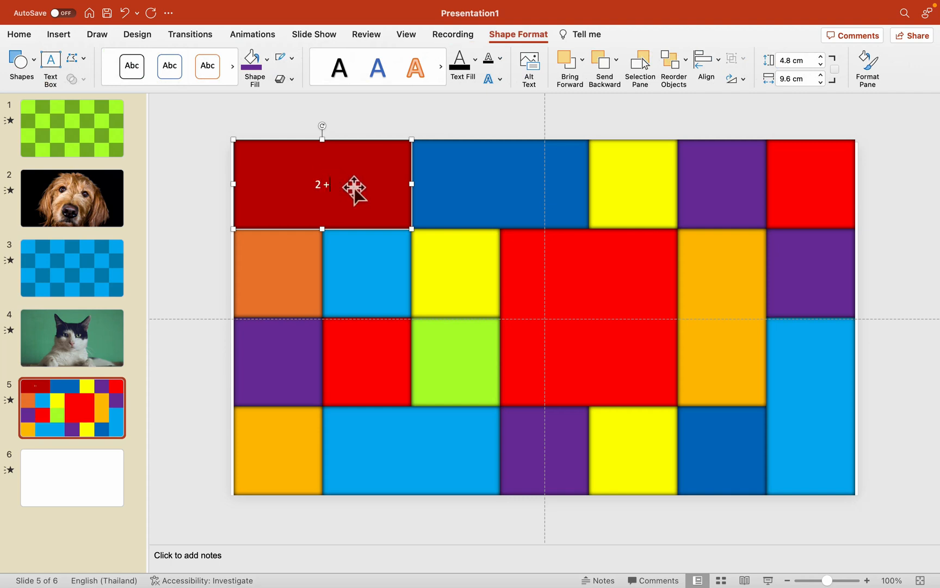
{"action": "type", "text": "8 ="}
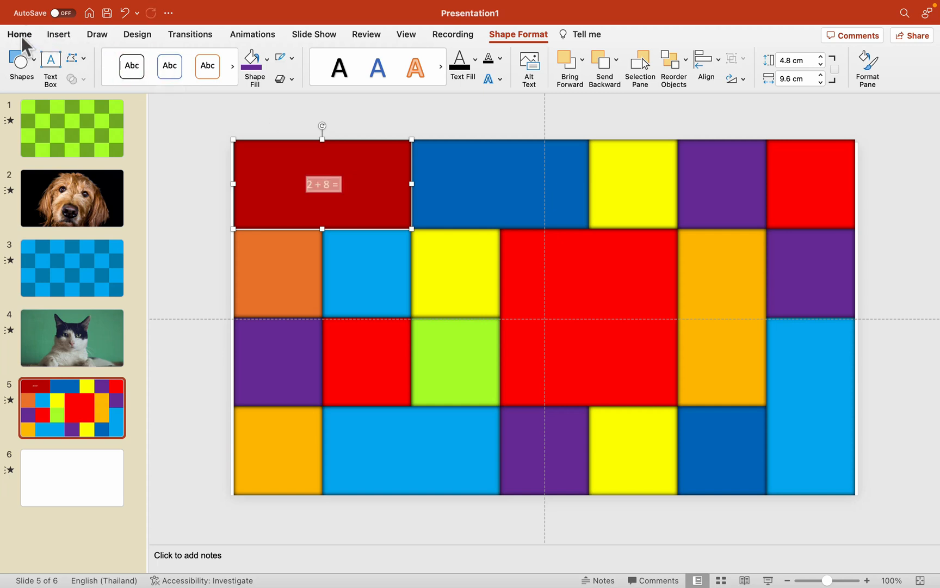
{"action": "mouse_move", "coordinate": [8, 40]}
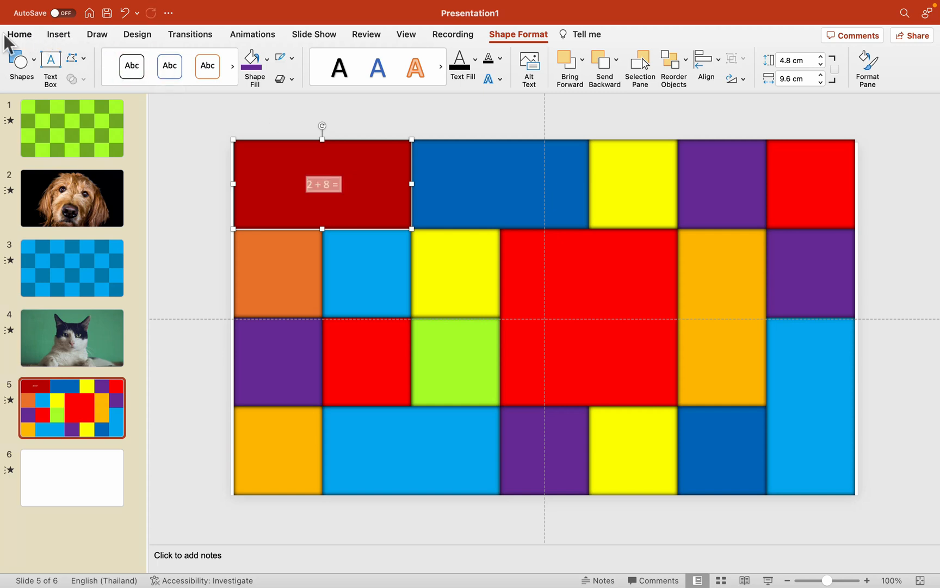
- Enlarge the equation to 48 pt and colour it white
{"action": "left_click", "coordinate": [18, 34]}
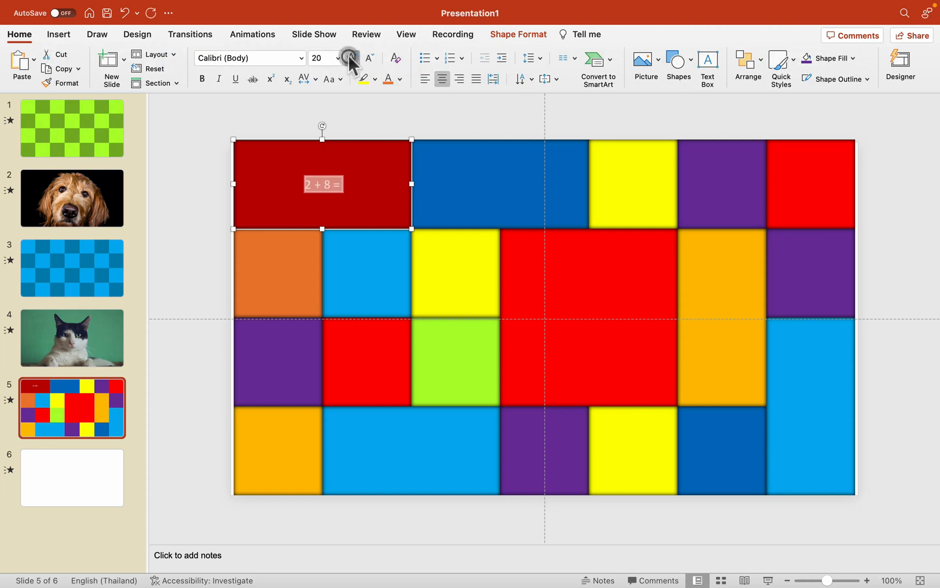
{"action": "left_click", "coordinate": [350, 58]}
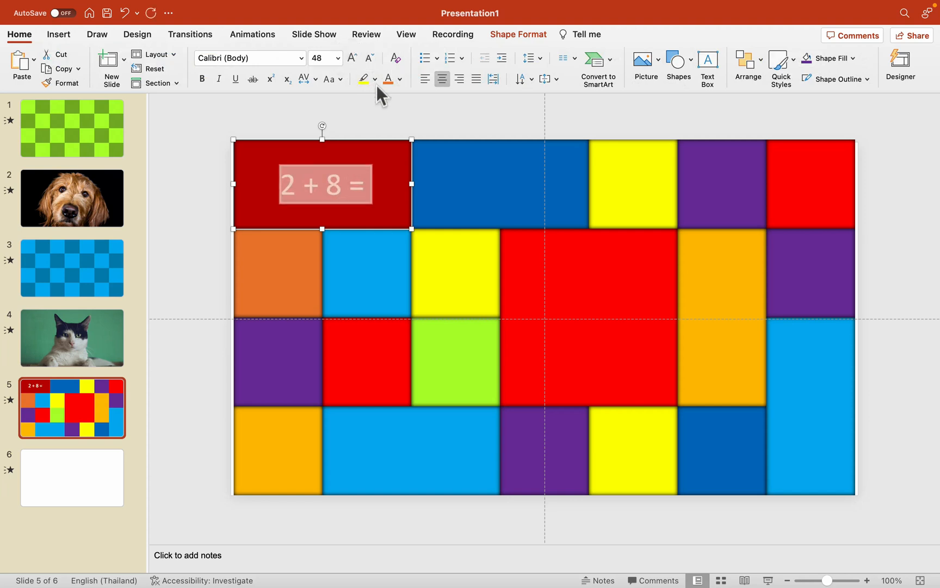
{"action": "left_click", "coordinate": [400, 78]}
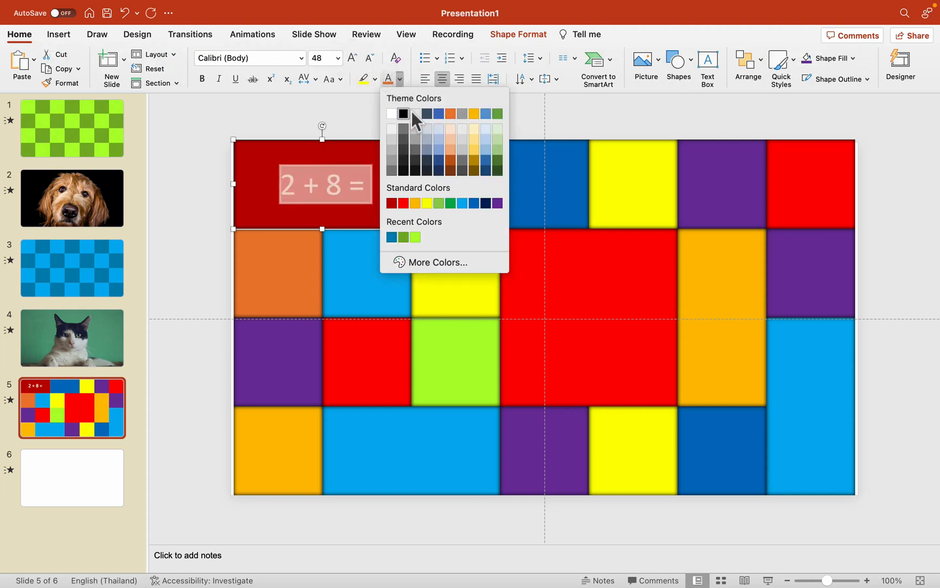
{"action": "left_click", "coordinate": [402, 113]}
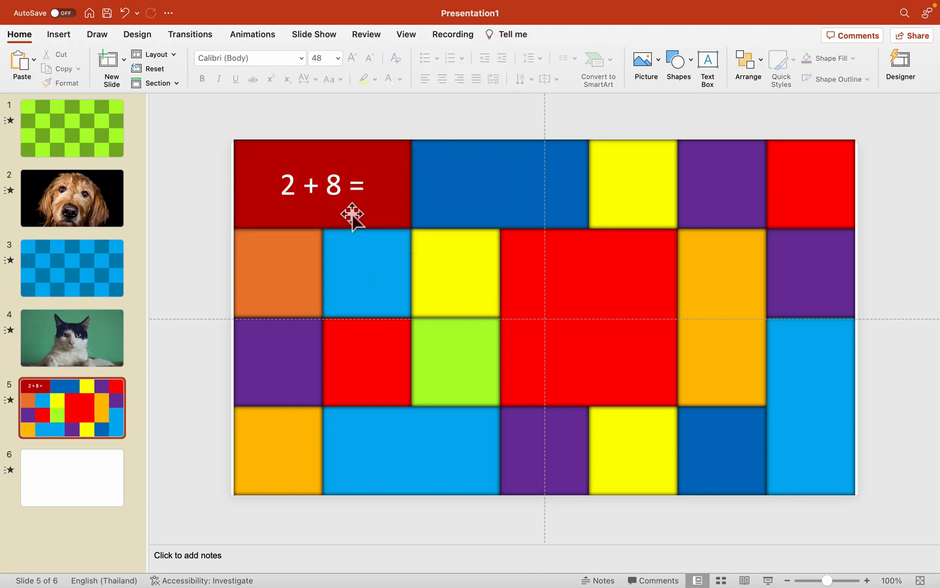
{"action": "mouse_move", "coordinate": [350, 216]}
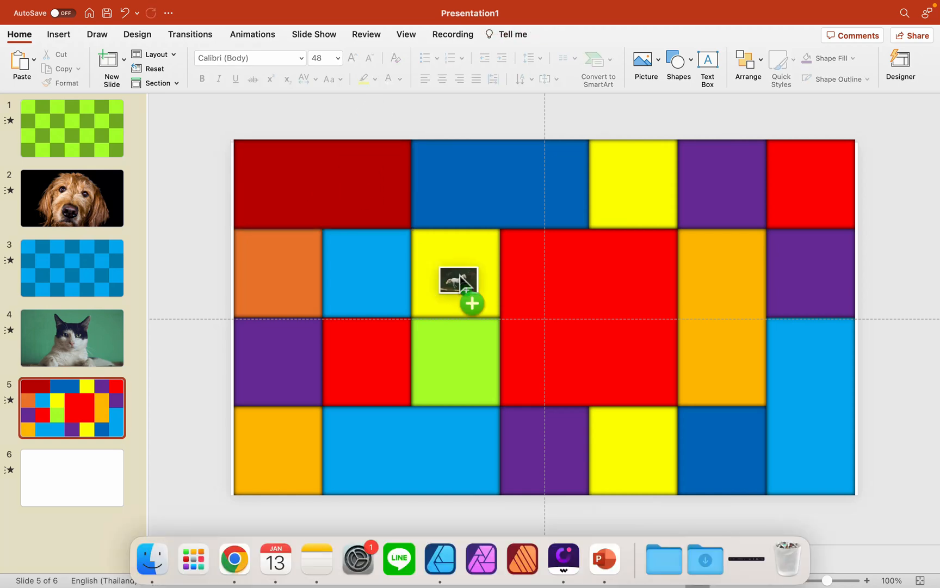
- Hide the horse photo behind slide 5's blocks, paste it on slide 6, and play from slide 1
{"action": "left_click", "coordinate": [456, 300]}
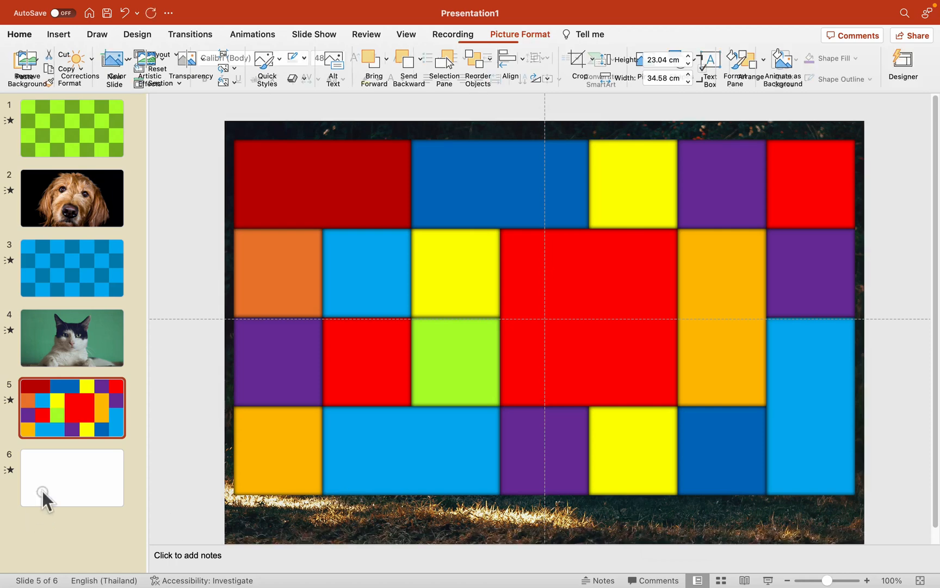
{"action": "left_click", "coordinate": [72, 476]}
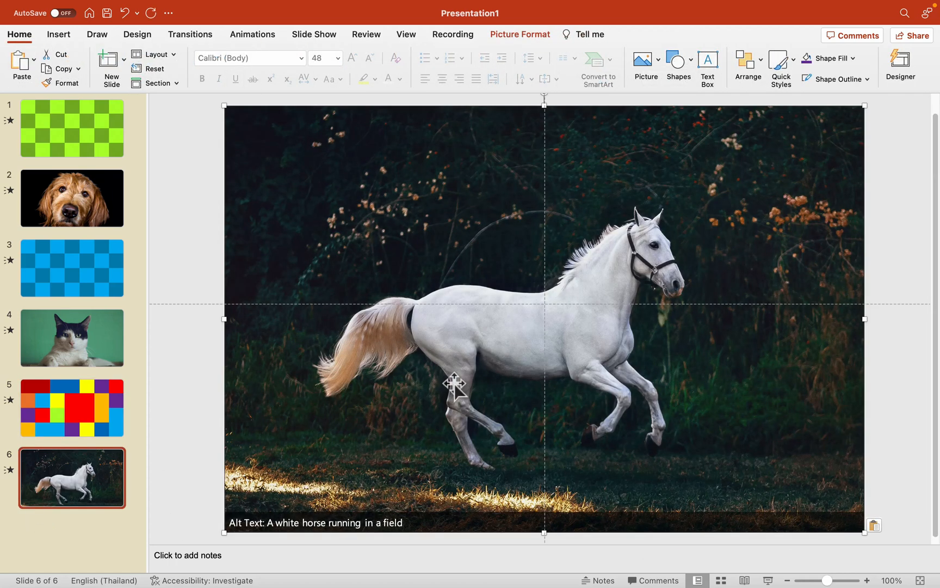
{"action": "left_click", "coordinate": [900, 65]}
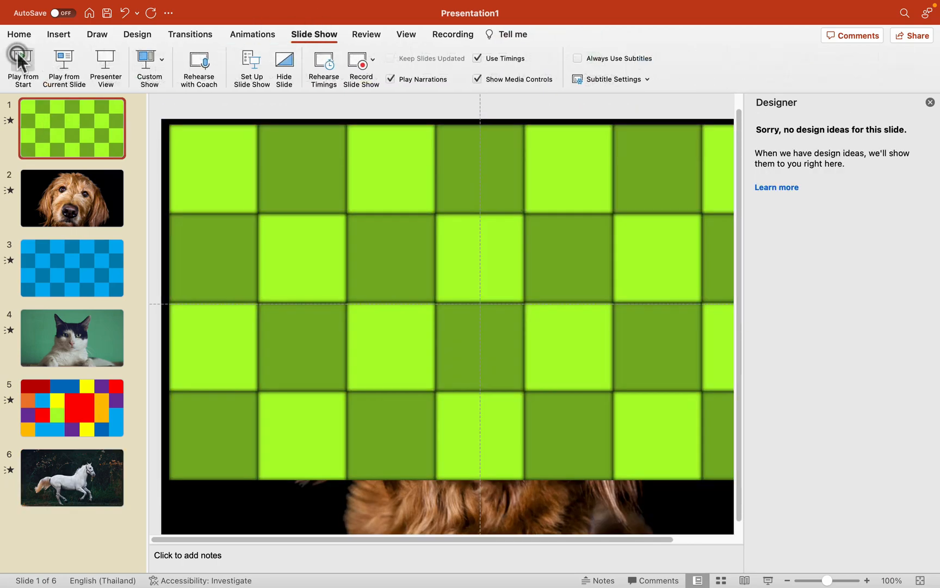
{"action": "left_click", "coordinate": [22, 66]}
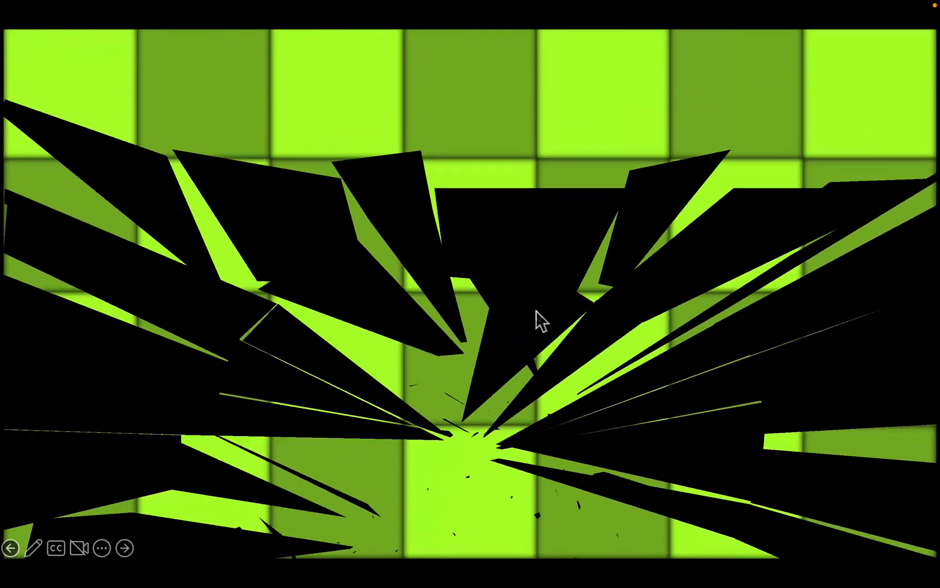